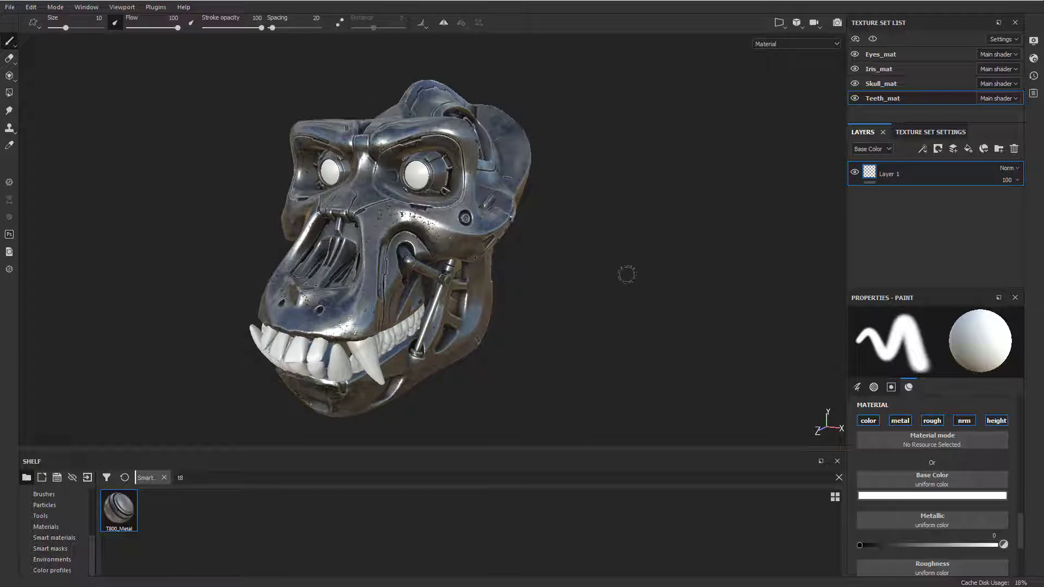
pyautogui.moveTo(626, 250)
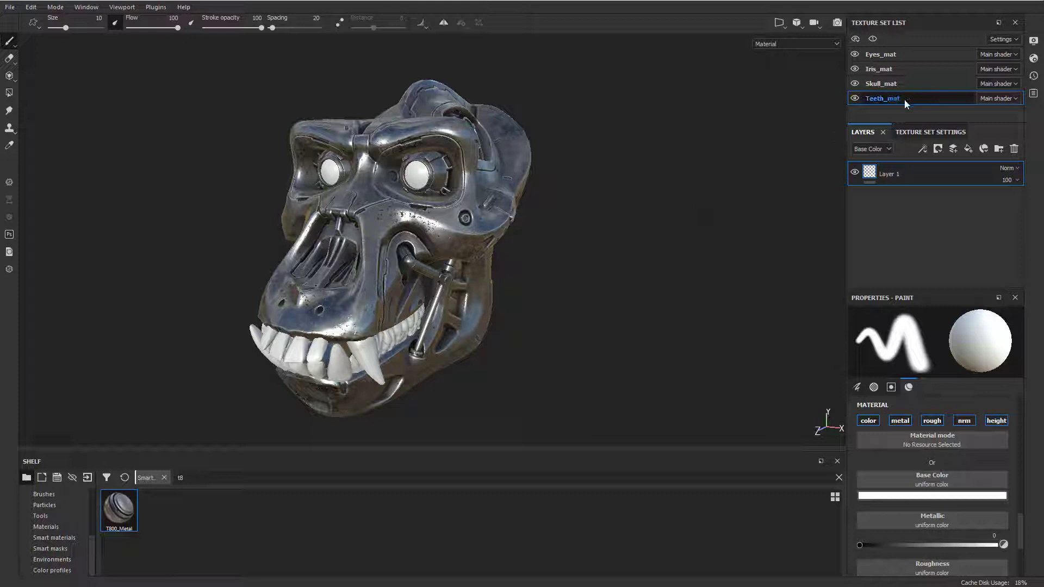
# - Give Teeth_mat a new custom instance of the main shader, 'Main shader (Copy)'
pyautogui.click(999, 98)
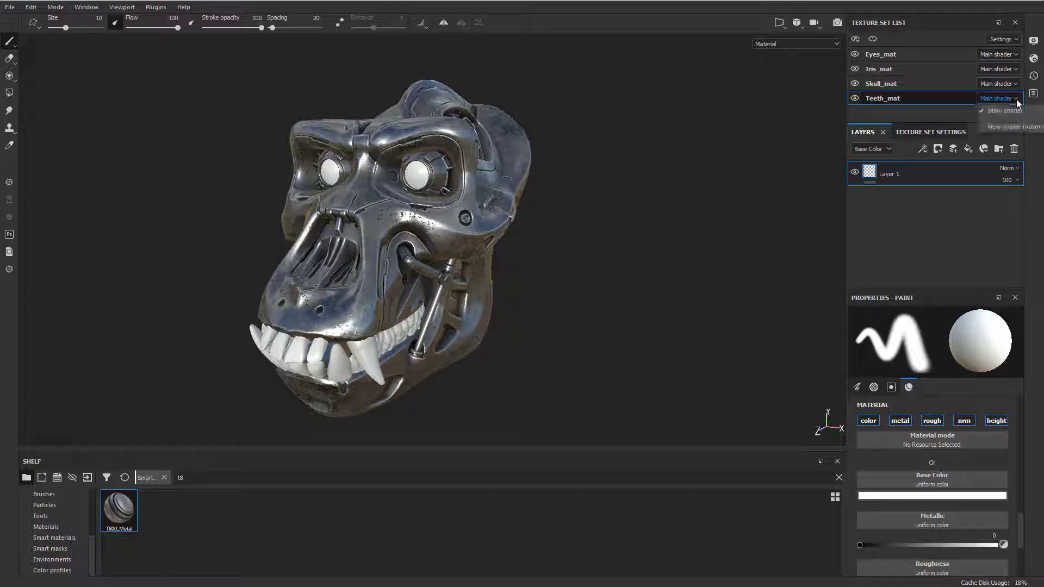
pyautogui.click(1009, 127)
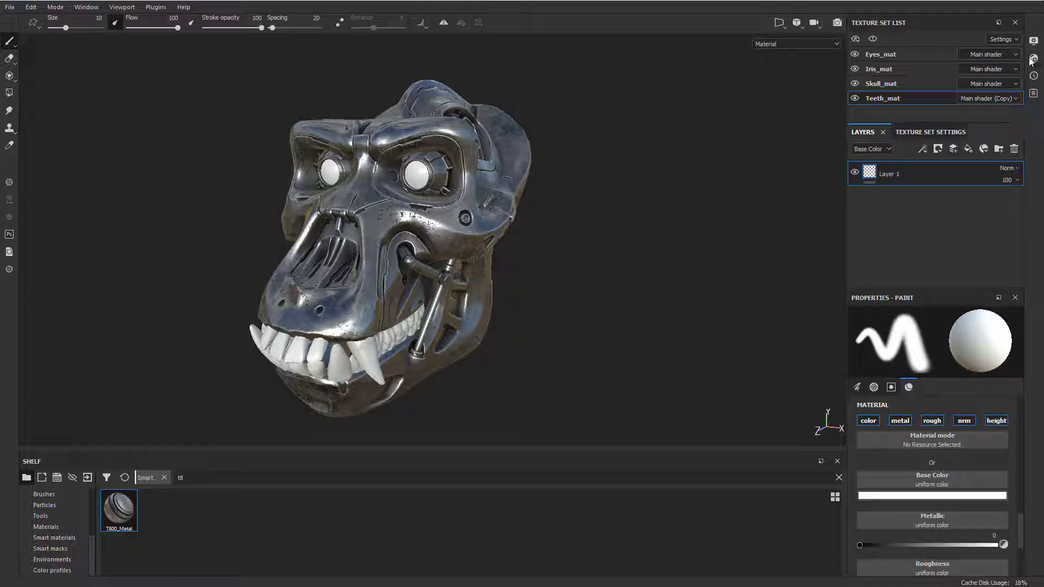
# - Rename the teeth shader copy TeethMat and enable subsurface scattering with Scattering Type Skin
pyautogui.click(1034, 58)
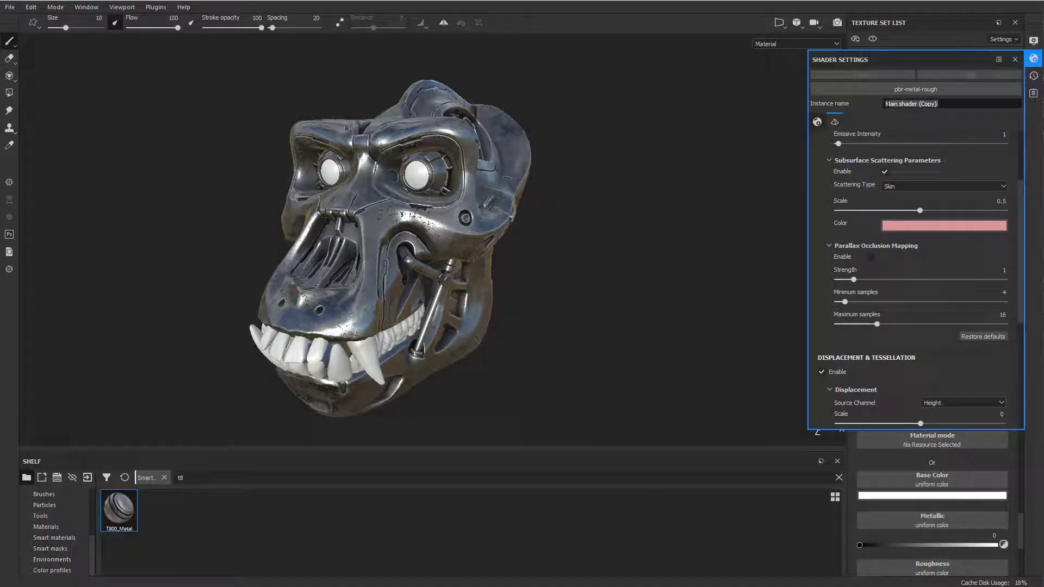
pyautogui.write('TeethMat')
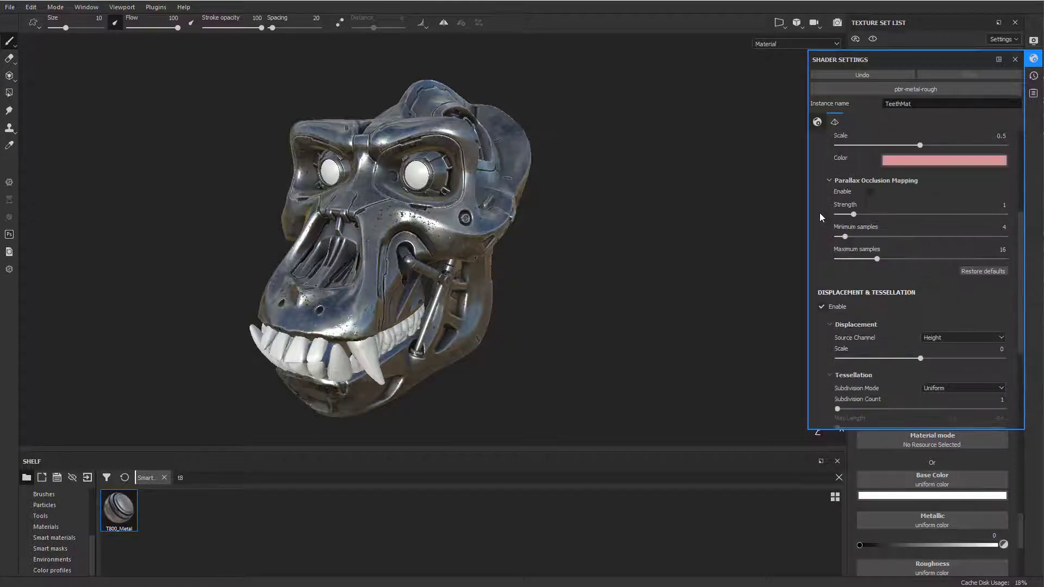
pyautogui.scroll(-3)
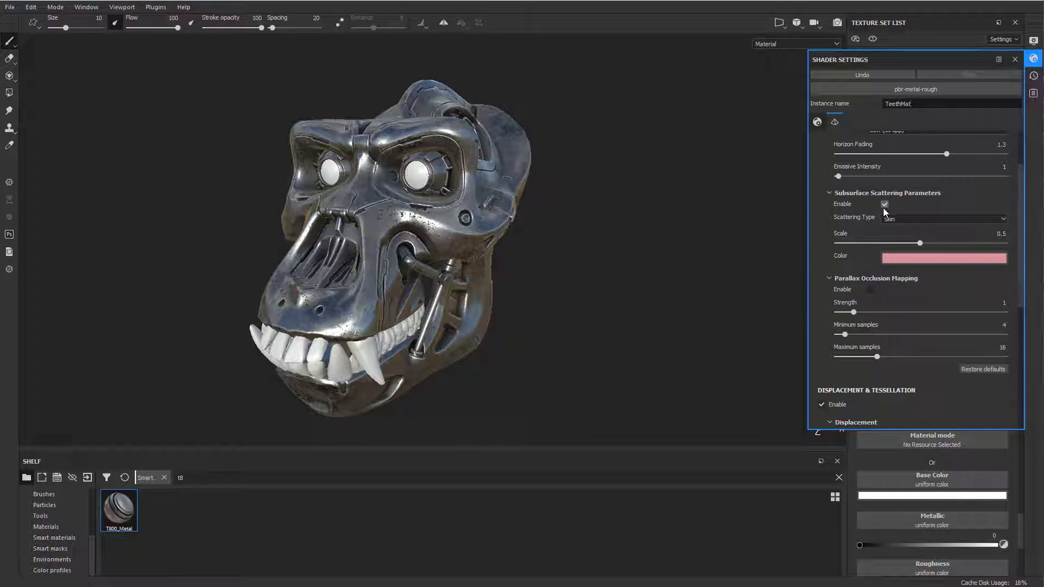
pyautogui.click(943, 217)
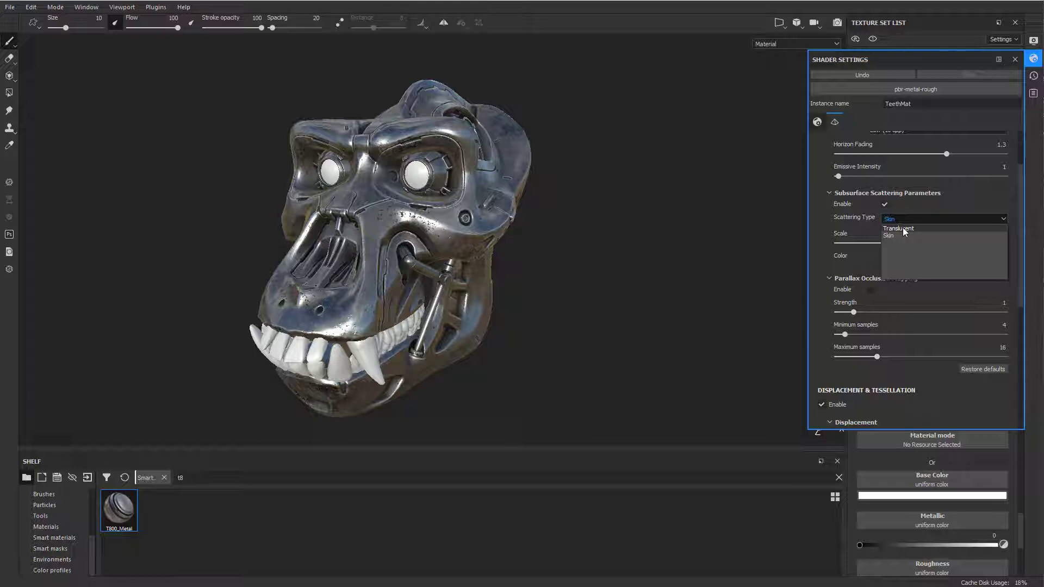
pyautogui.click(890, 236)
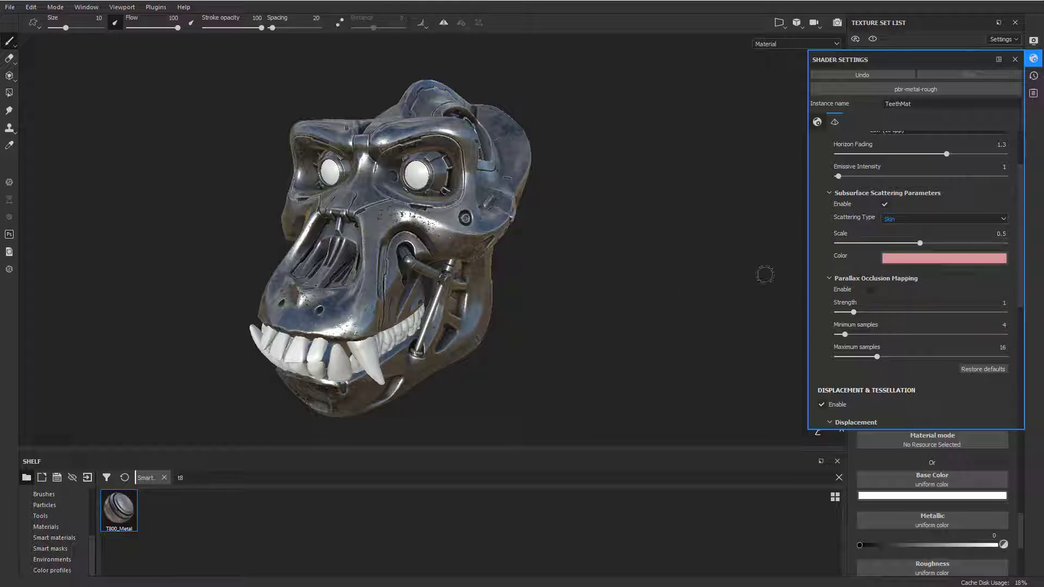
pyautogui.click(943, 258)
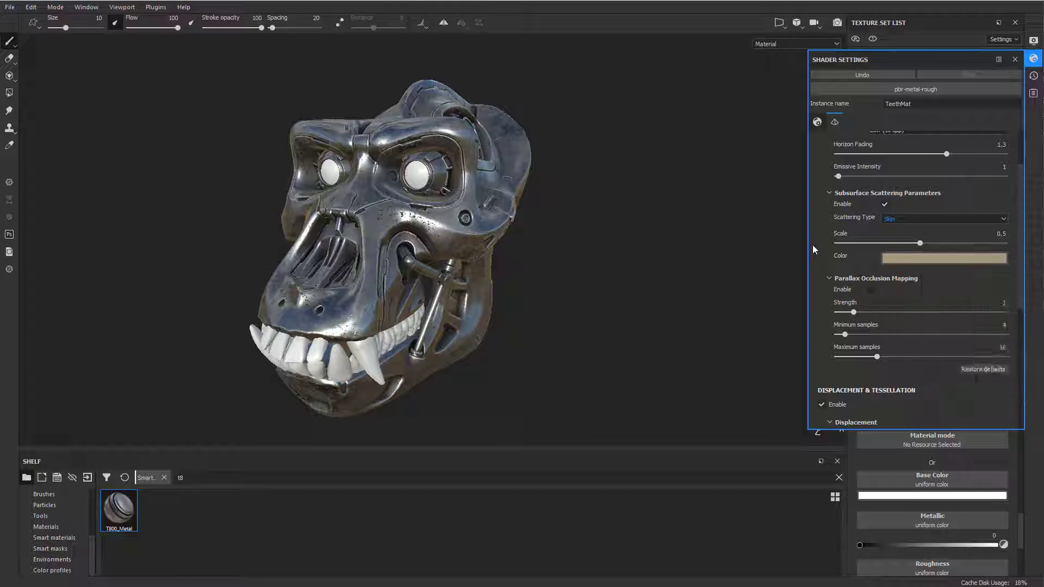
pyautogui.moveTo(918, 244)
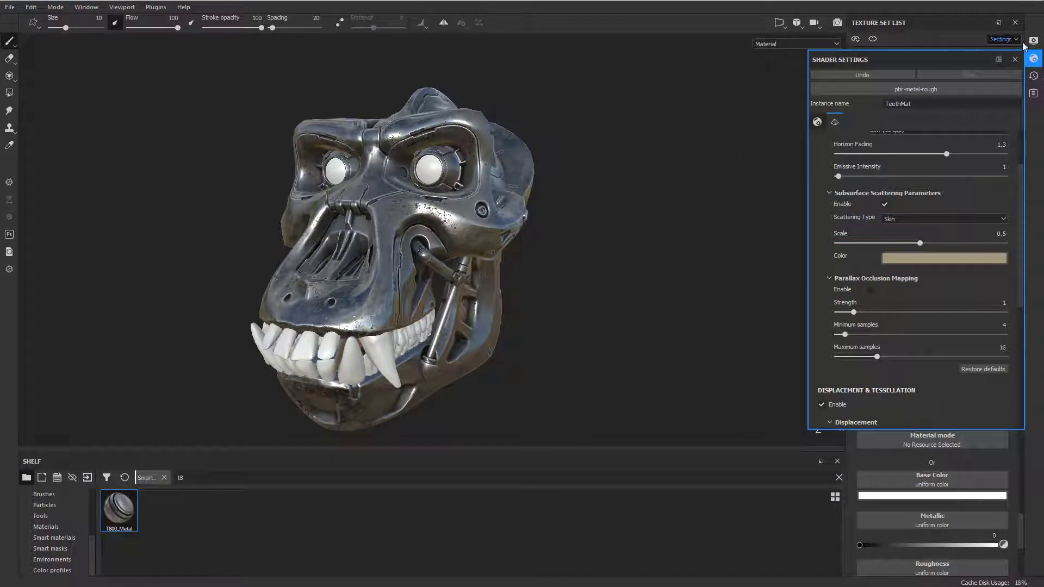
# - Add a Scattering channel to Teeth_mat in Texture Set Settings
pyautogui.click(1014, 59)
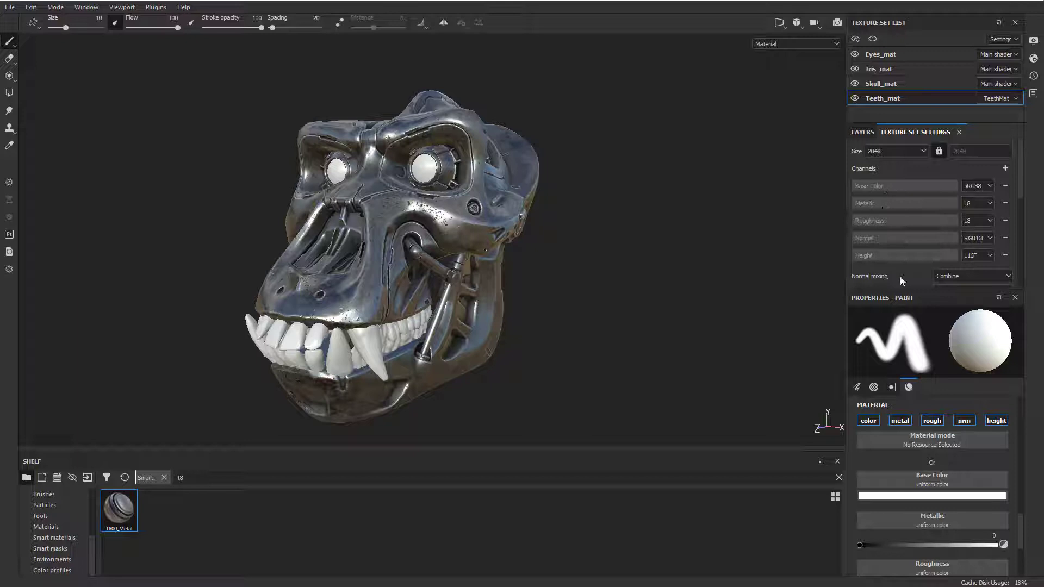
pyautogui.click(1006, 168)
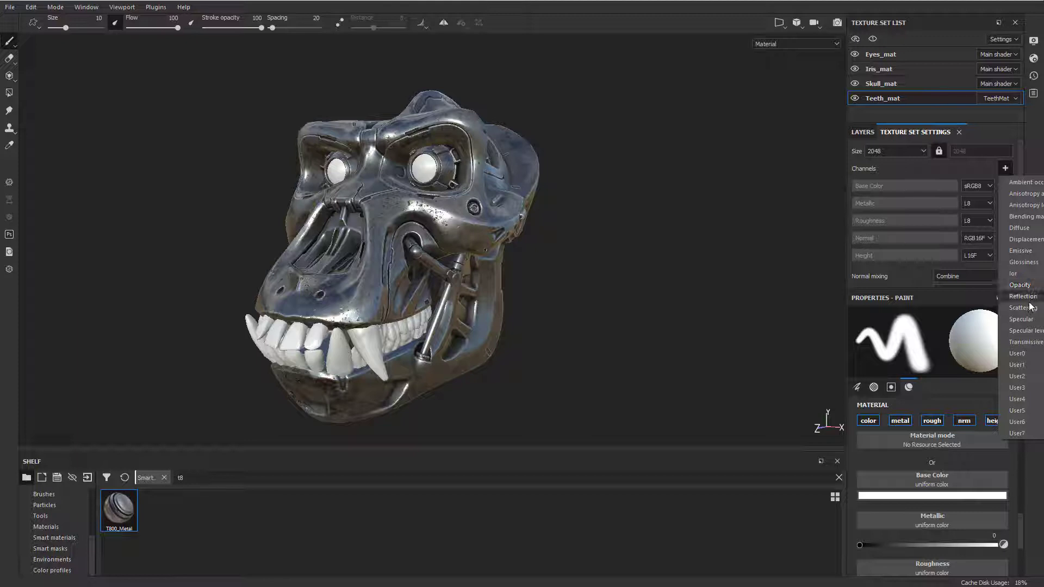
pyautogui.click(1021, 308)
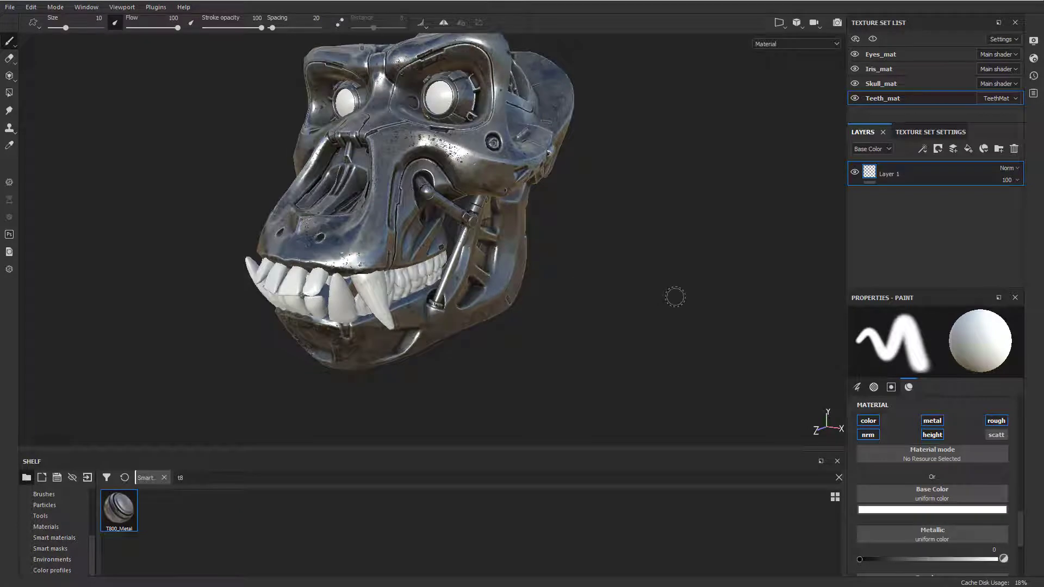
# - Add a fill layer that affects only the scatt channel, with Scattering set to 1
pyautogui.click(968, 148)
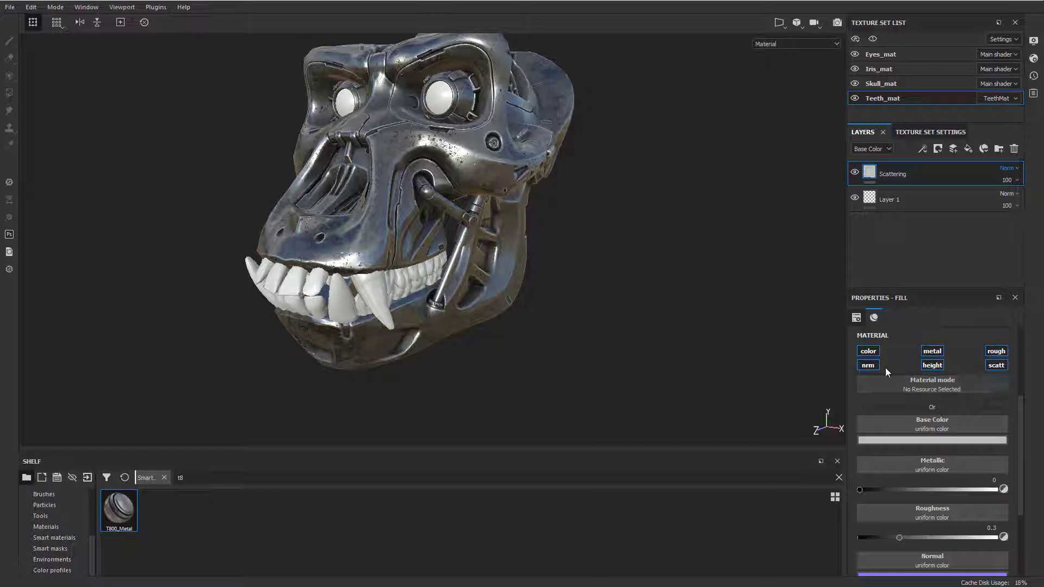
pyautogui.click(996, 365)
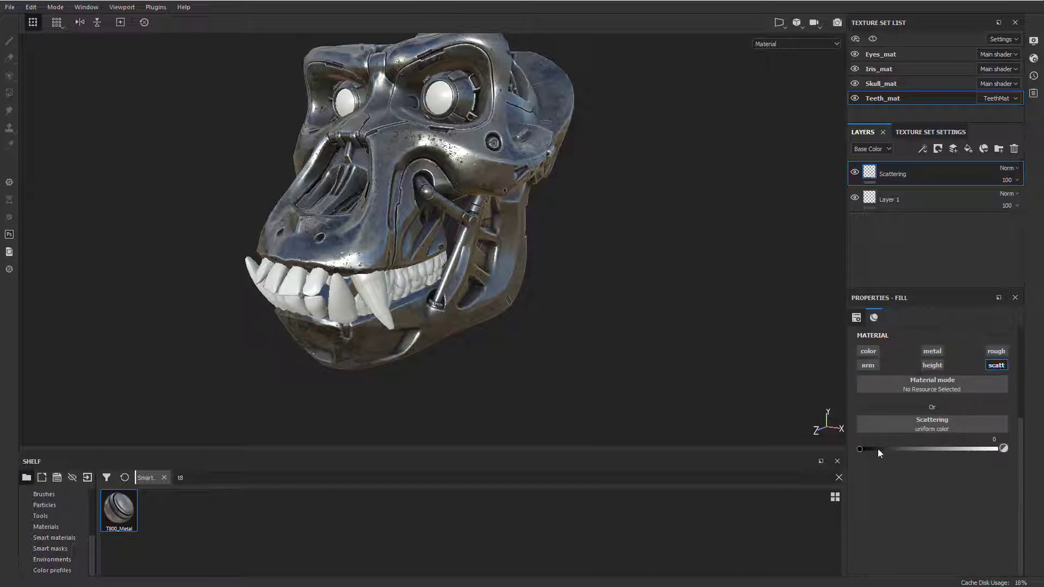
pyautogui.moveTo(859, 448); pyautogui.dragTo(1004, 448)
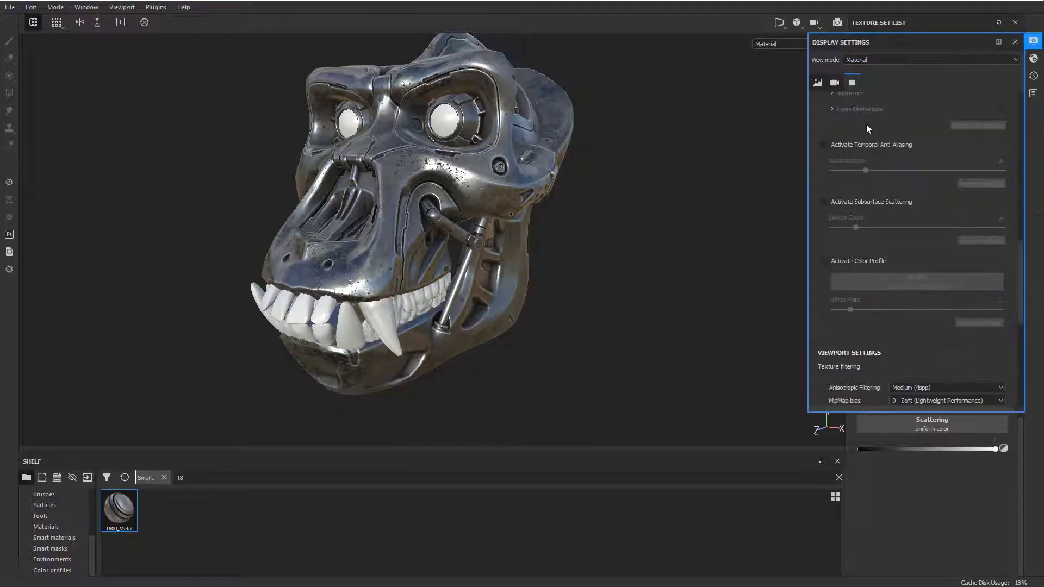
# - Enable viewport shadows with Intensive computation and shadow opacity around 88
pyautogui.click(817, 83)
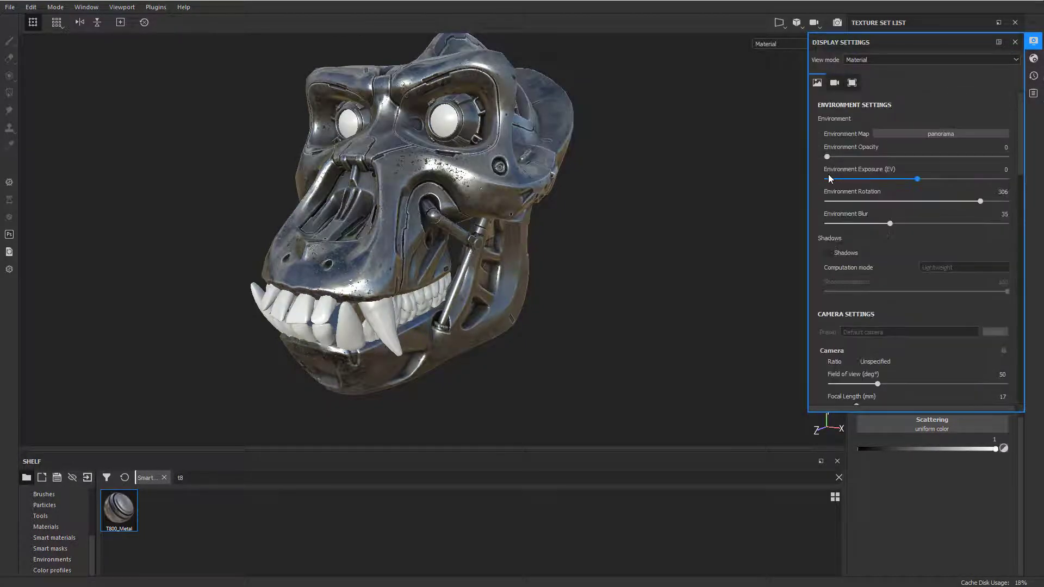
pyautogui.click(962, 267)
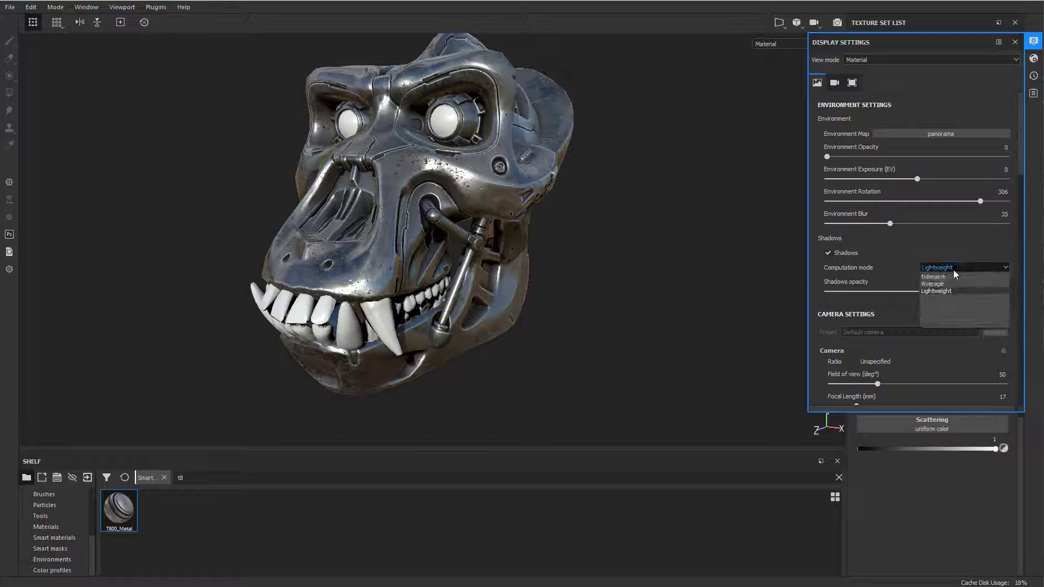
pyautogui.click(932, 276)
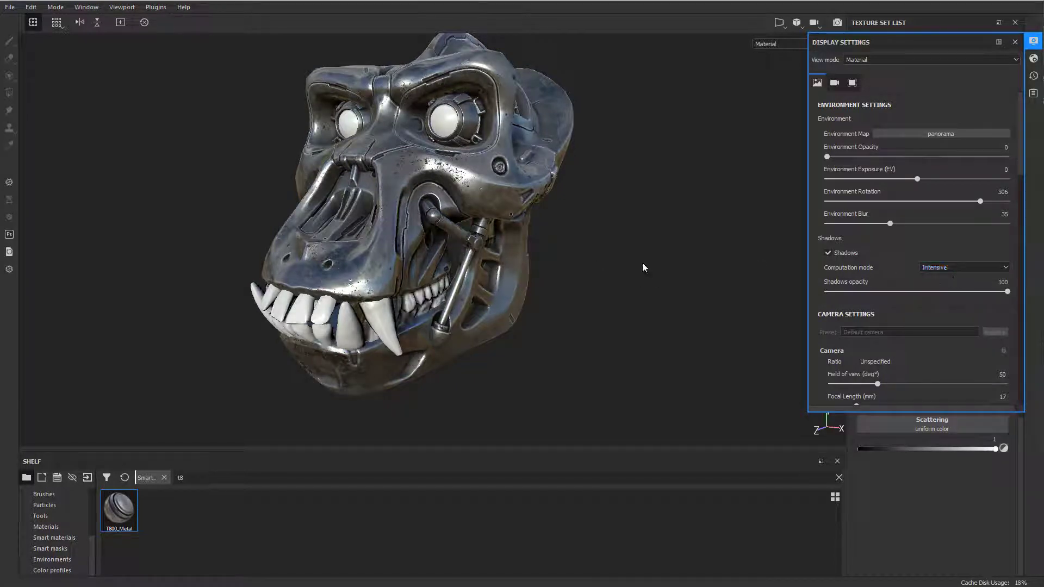
pyautogui.moveTo(978, 291); pyautogui.dragTo(1006, 293)
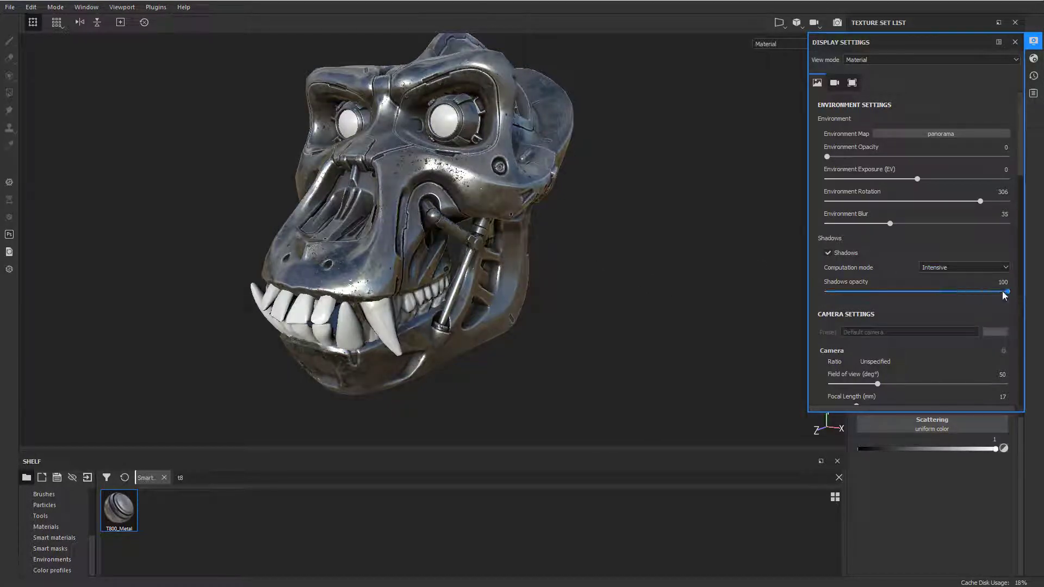
pyautogui.moveTo(1005, 293); pyautogui.dragTo(964, 292)
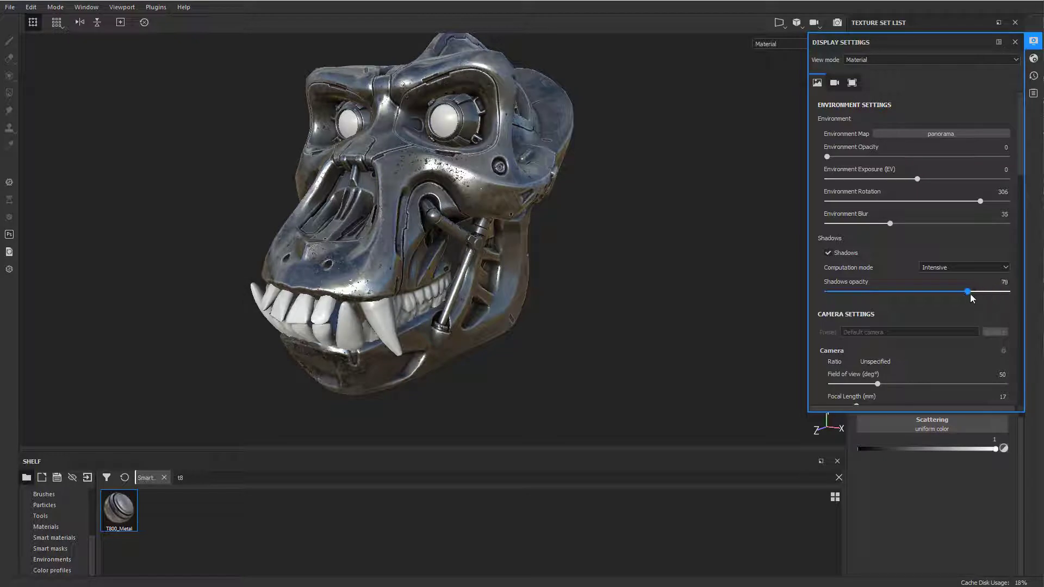
pyautogui.moveTo(970, 291); pyautogui.dragTo(977, 291)
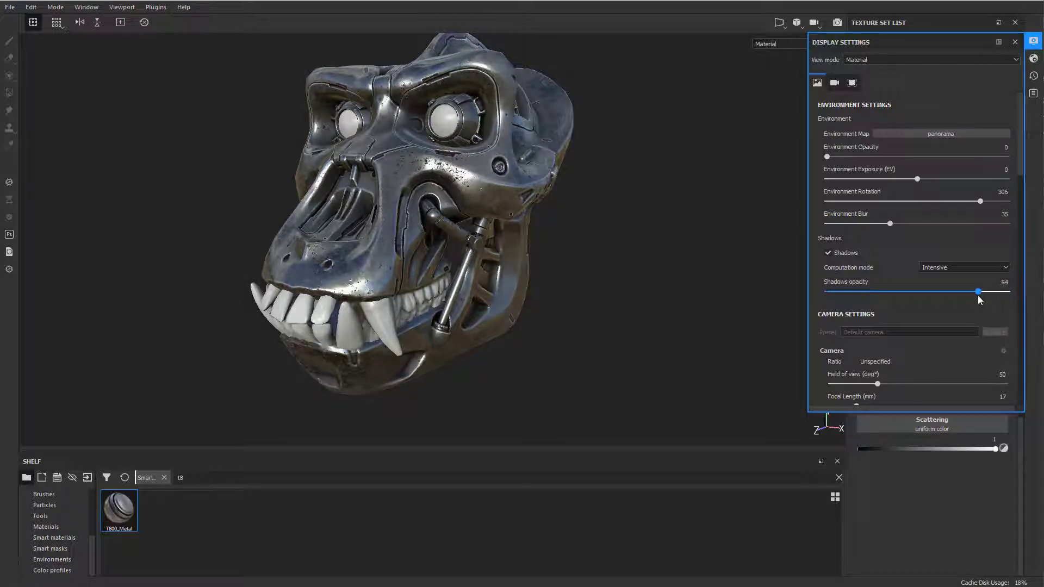
pyautogui.moveTo(994, 292); pyautogui.dragTo(986, 292)
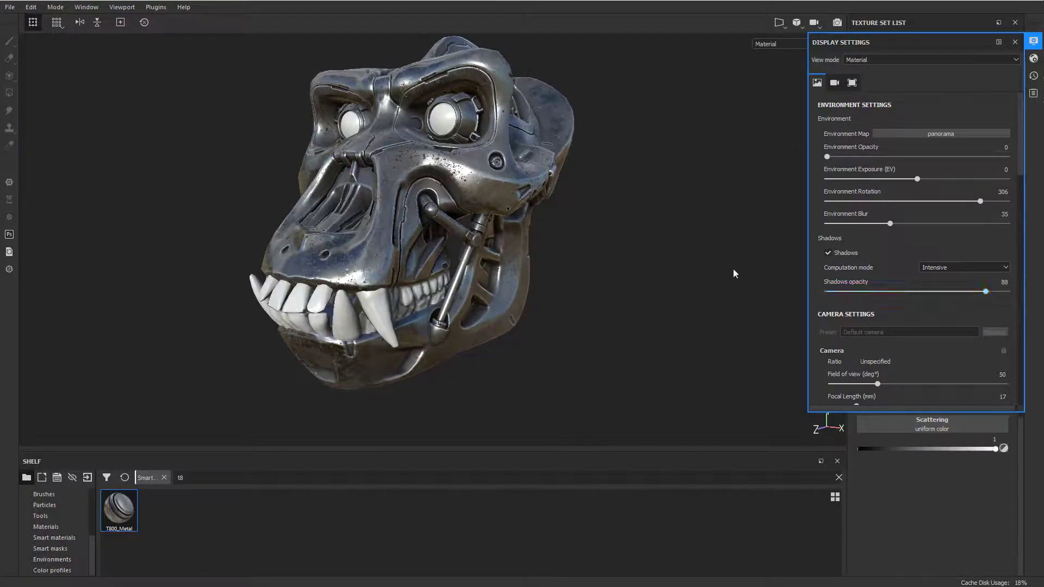
pyautogui.moveTo(986, 292); pyautogui.dragTo(1005, 291)
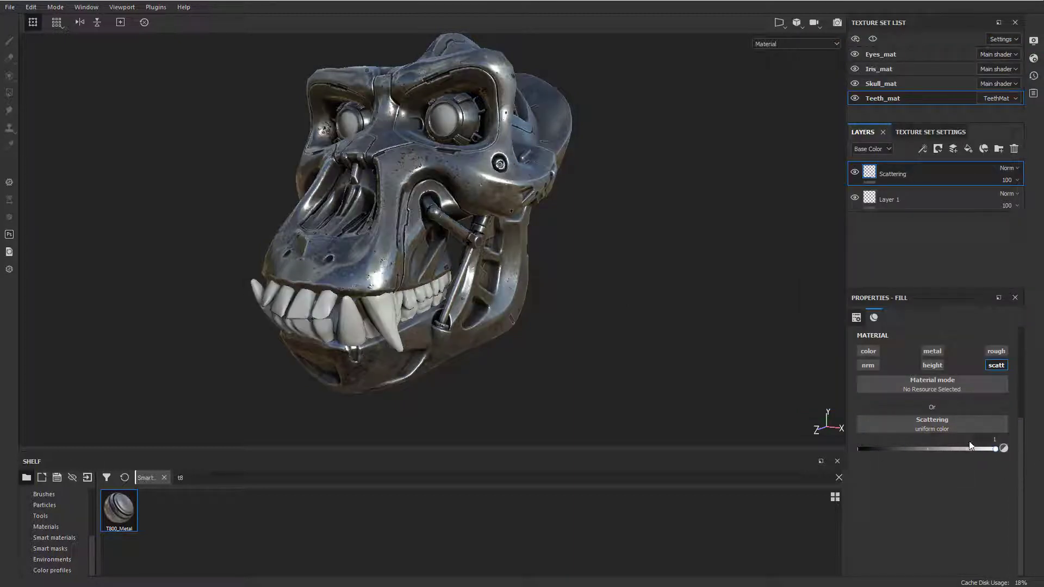
pyautogui.click(795, 43)
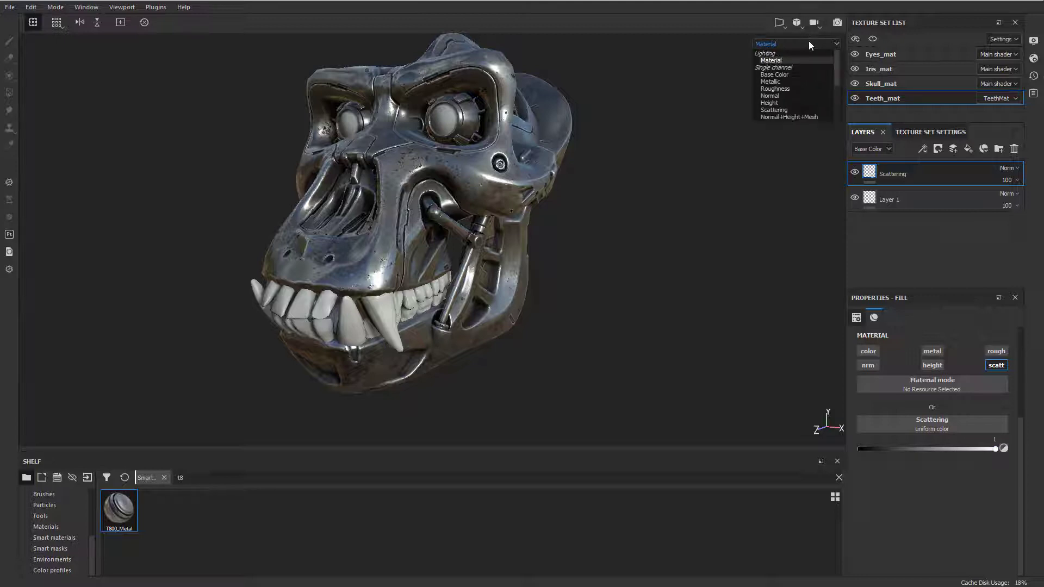
pyautogui.click(774, 110)
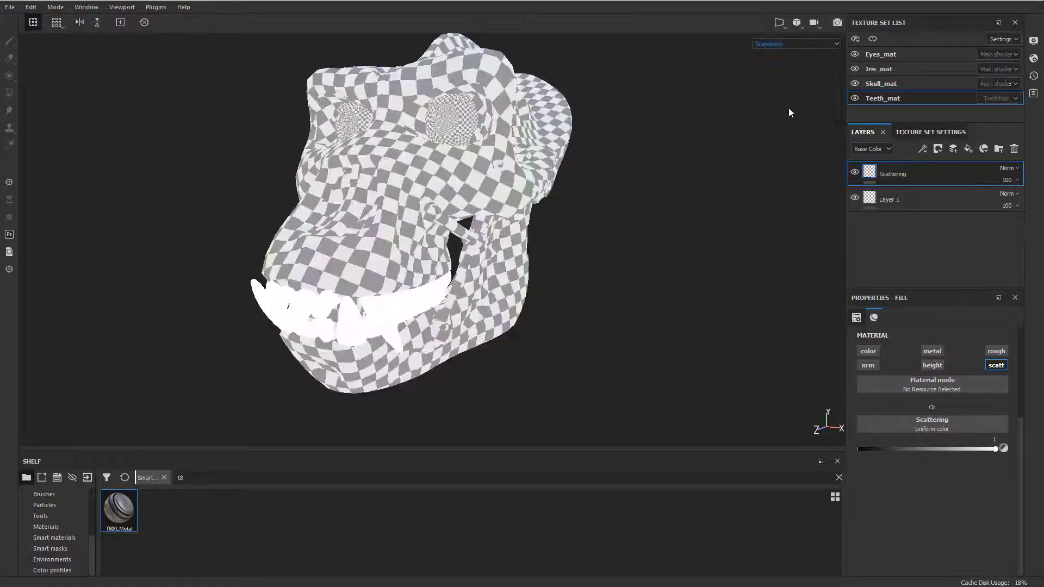
pyautogui.click(795, 43)
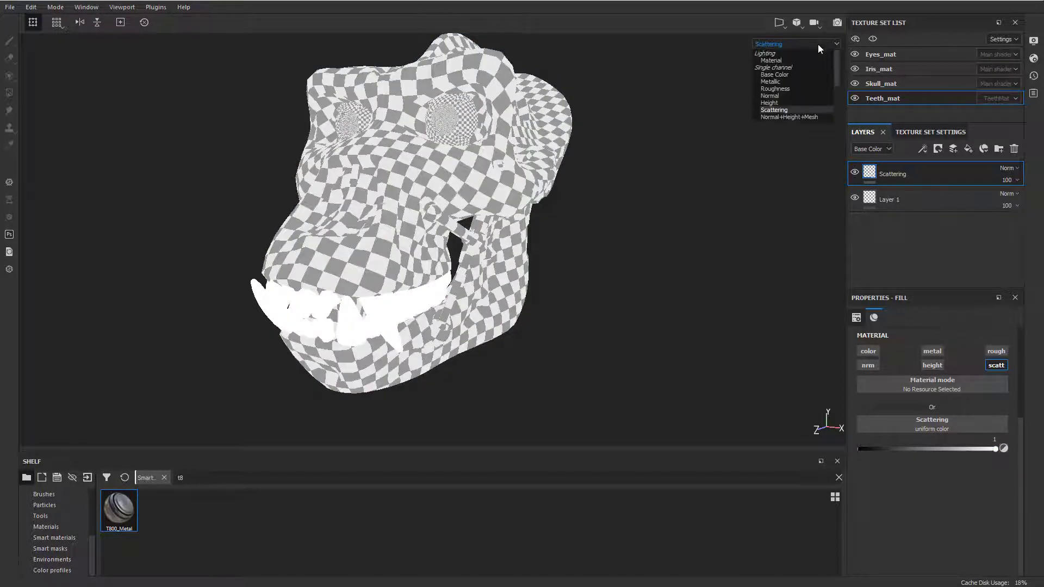
pyautogui.click(771, 60)
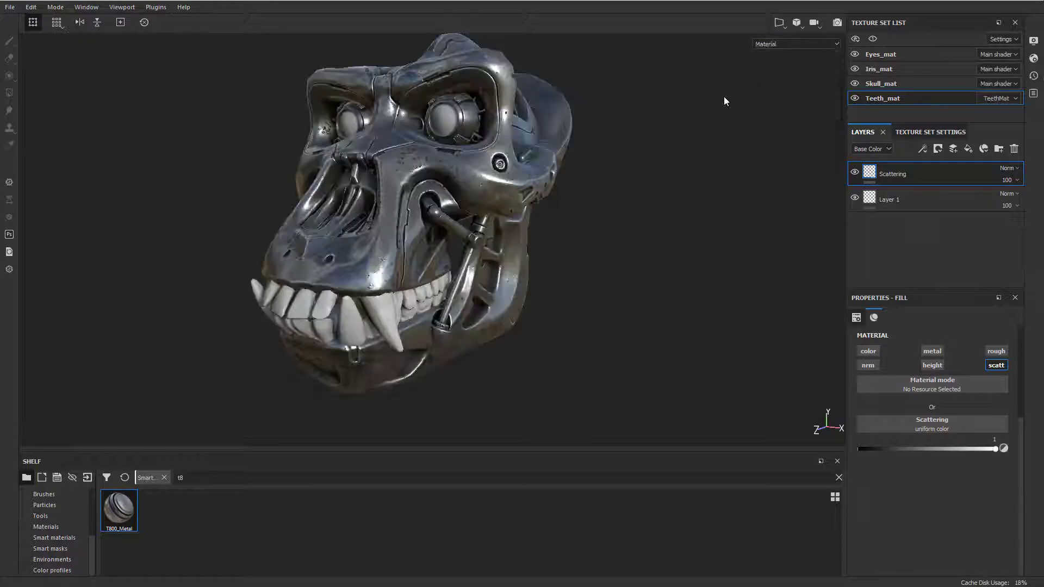
pyautogui.click(1035, 59)
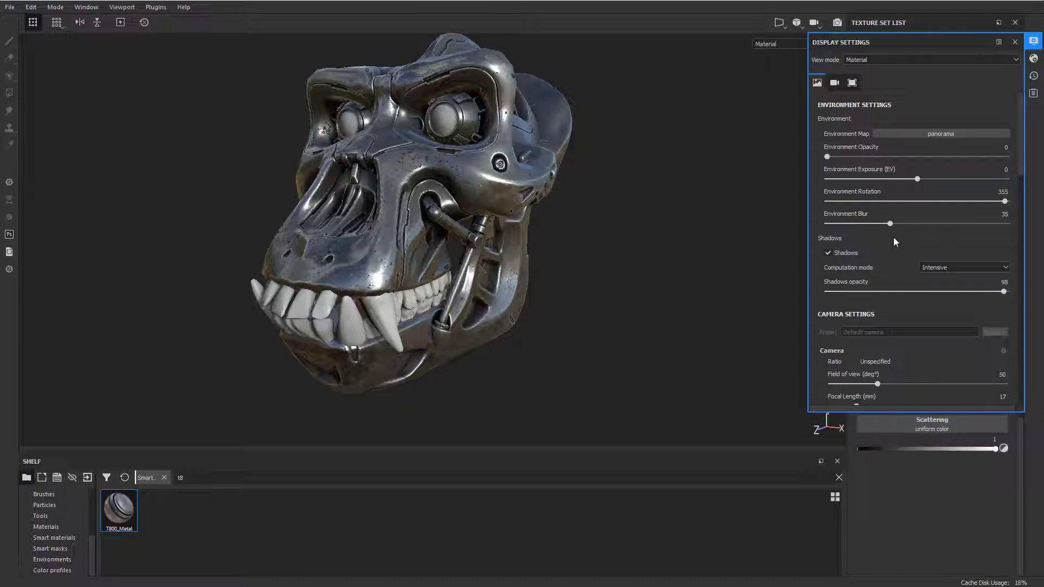
# - Tick Activate Subsurface Scattering in Display Settings' camera/effects options
pyautogui.click(834, 82)
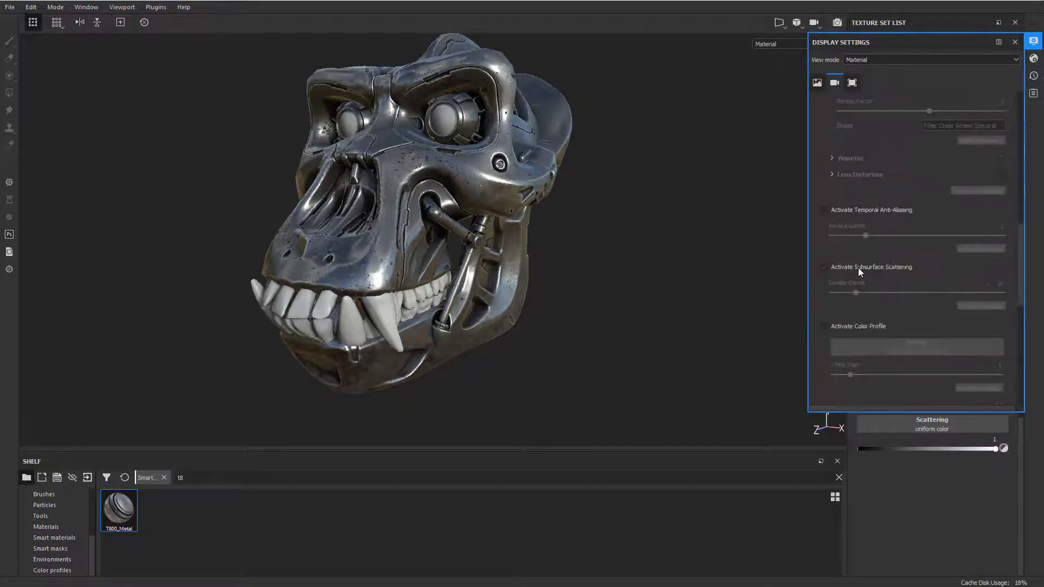
pyautogui.click(823, 267)
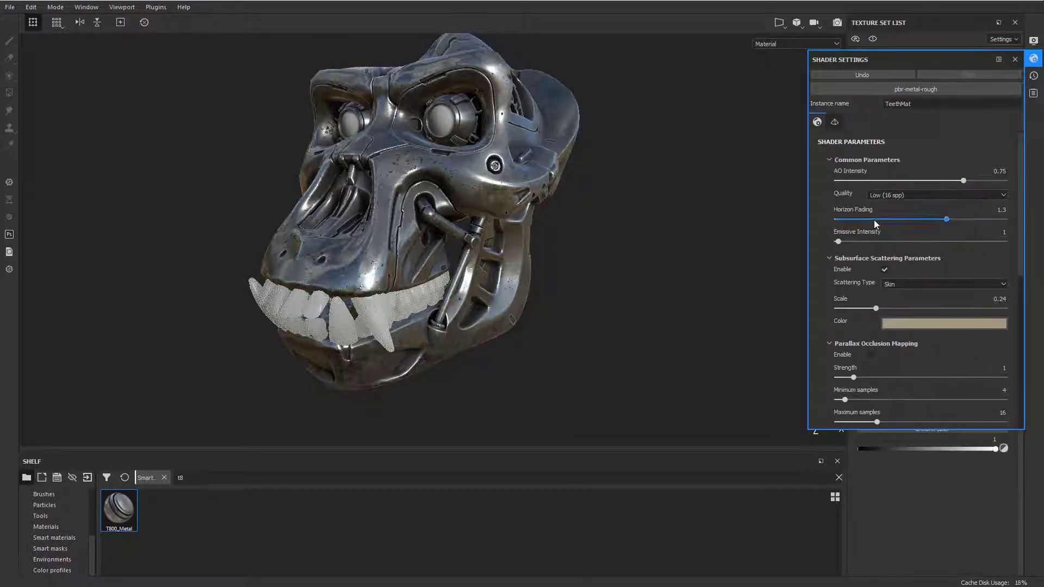
# - Keep TeethMat's scattering type on Skin and lower its scattering scale to 0.01
pyautogui.click(942, 282)
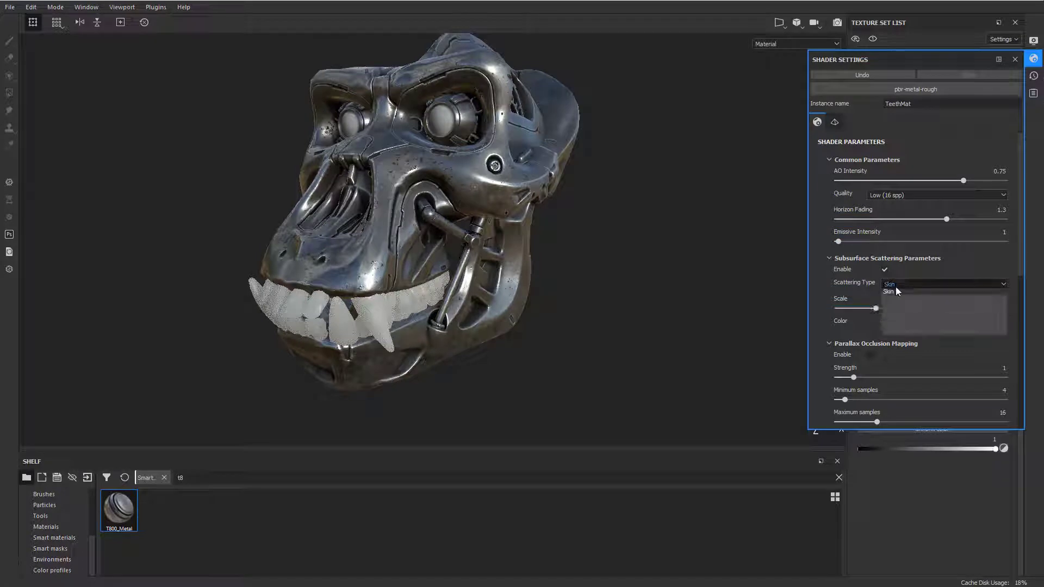
pyautogui.click(944, 284)
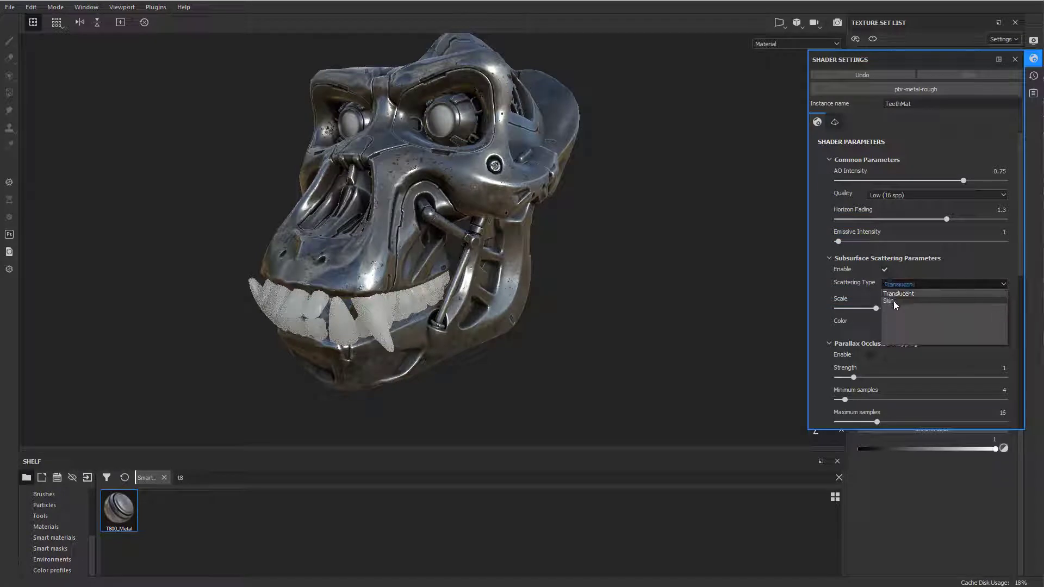
pyautogui.click(890, 300)
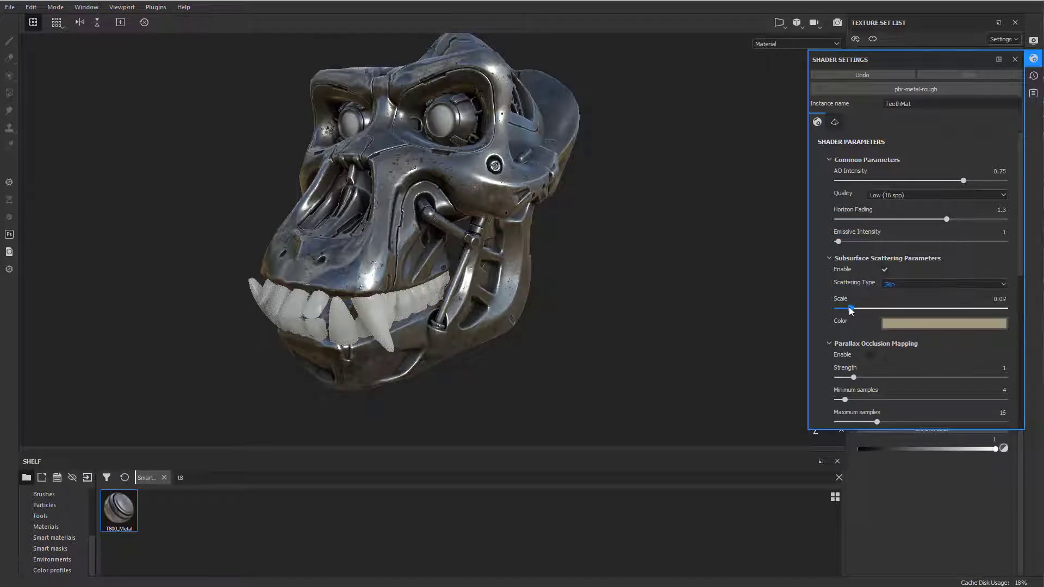
pyautogui.moveTo(850, 308); pyautogui.dragTo(837, 309)
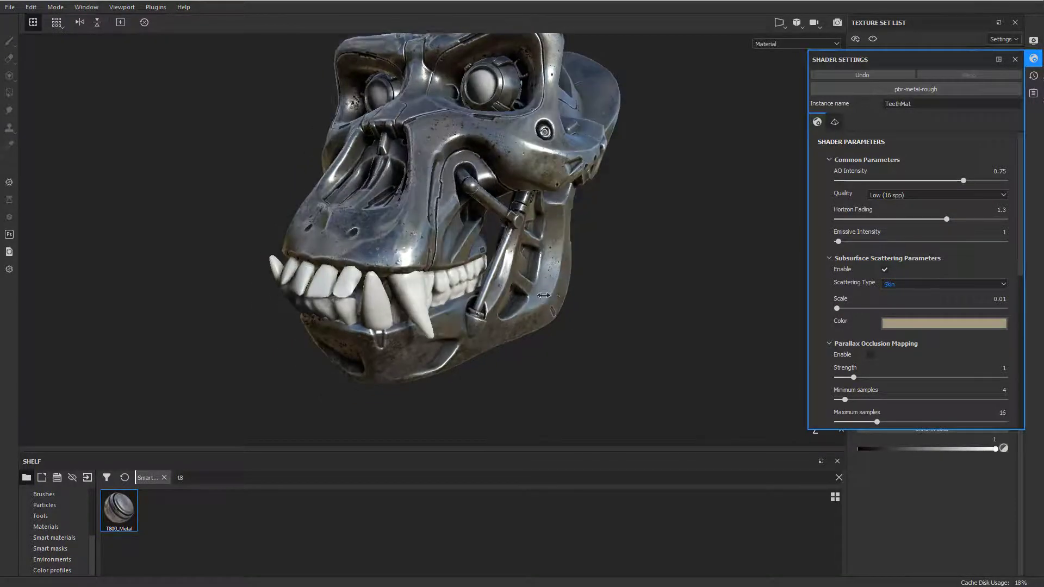
pyautogui.moveTo(544, 295); pyautogui.dragTo(638, 297)
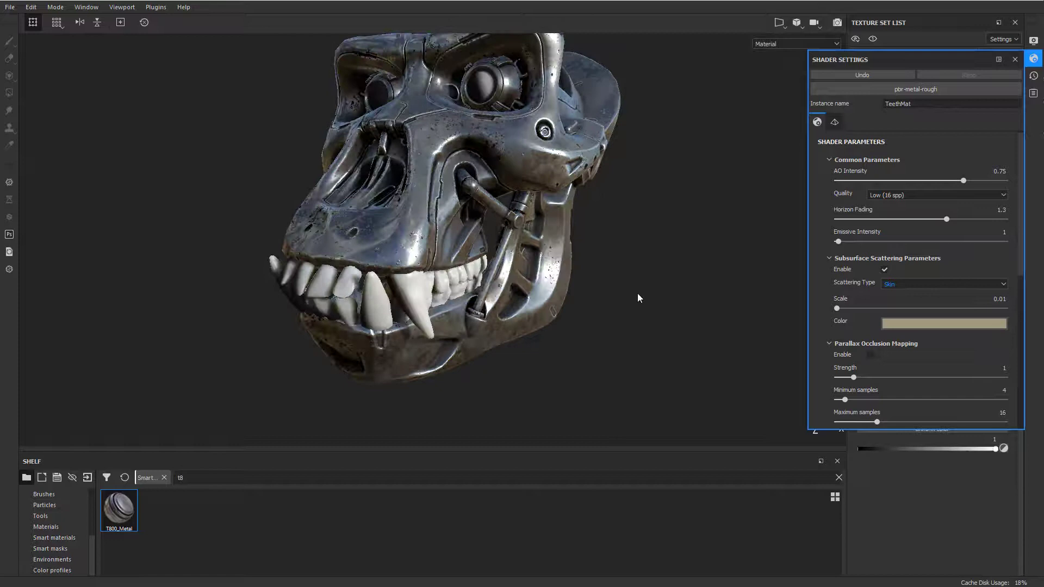
pyautogui.moveTo(835, 309); pyautogui.dragTo(840, 308)
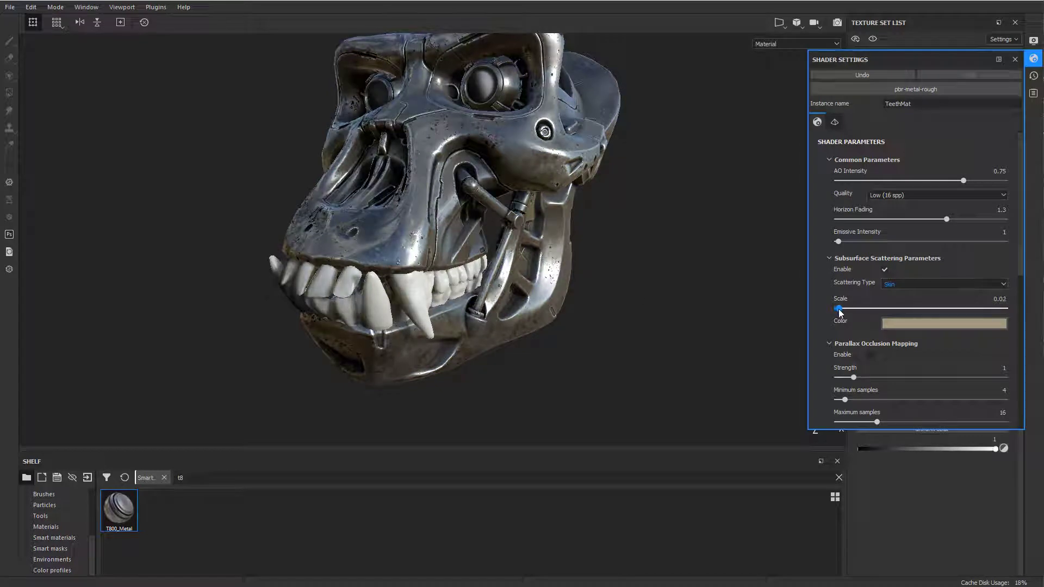
pyautogui.moveTo(840, 309); pyautogui.dragTo(837, 309)
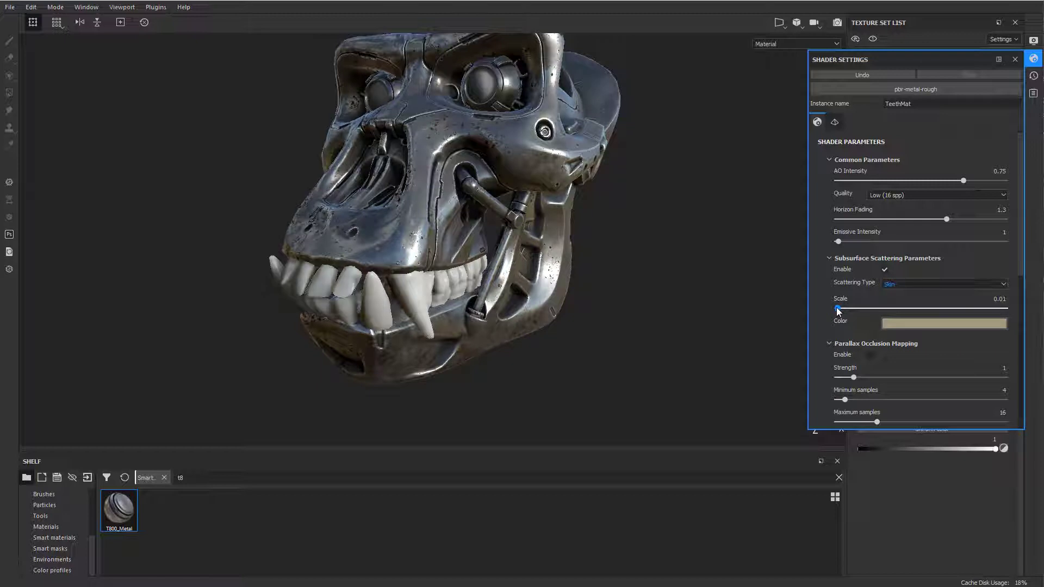
pyautogui.moveTo(837, 308); pyautogui.dragTo(844, 309)
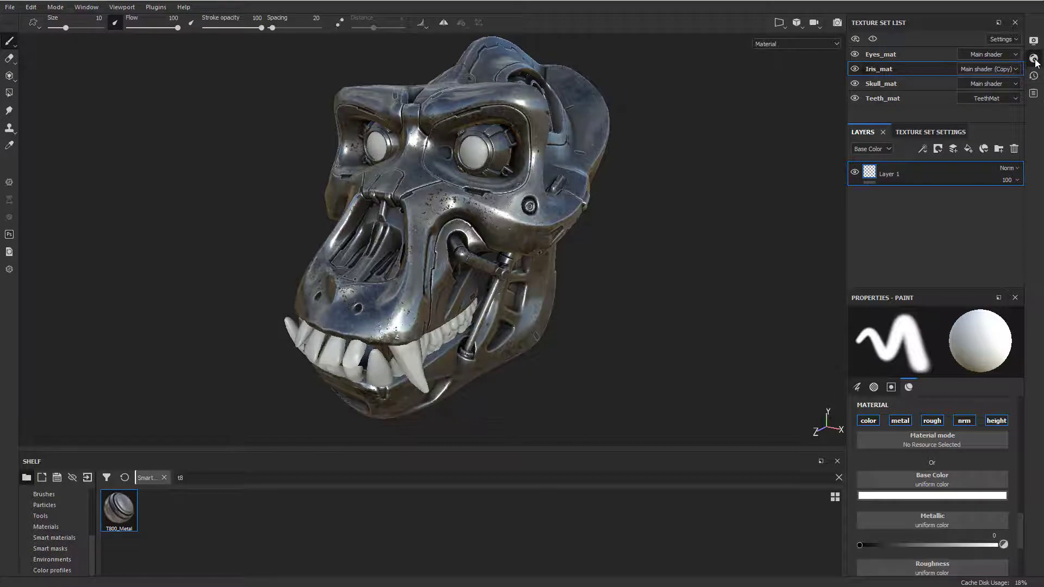
# - Rename the iris shader IrisMat and switch it to pbr-metal-rough-with-alpha-blending
pyautogui.click(1035, 57)
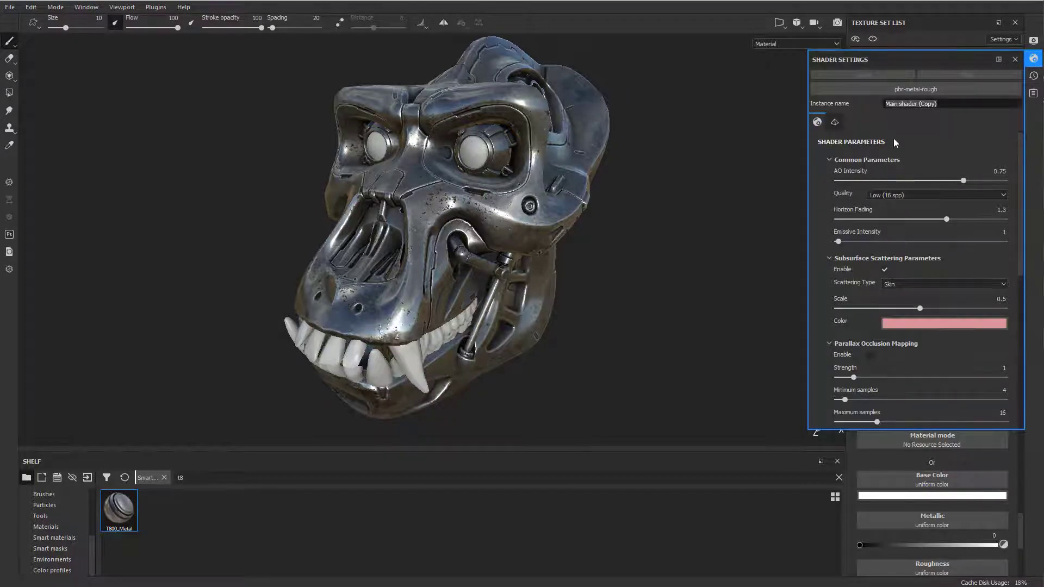
pyautogui.write('IrisMat')
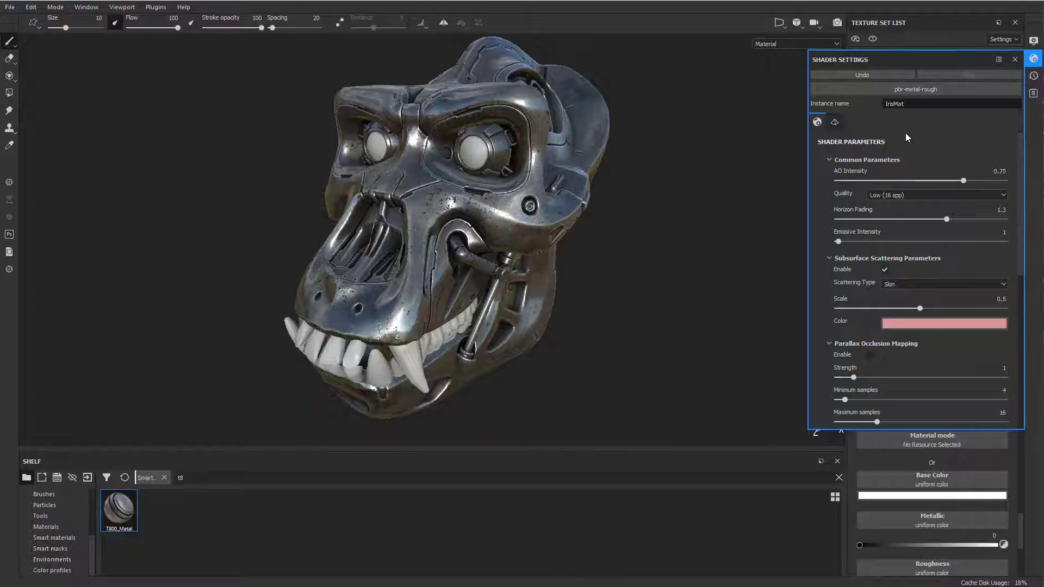
pyautogui.click(916, 89)
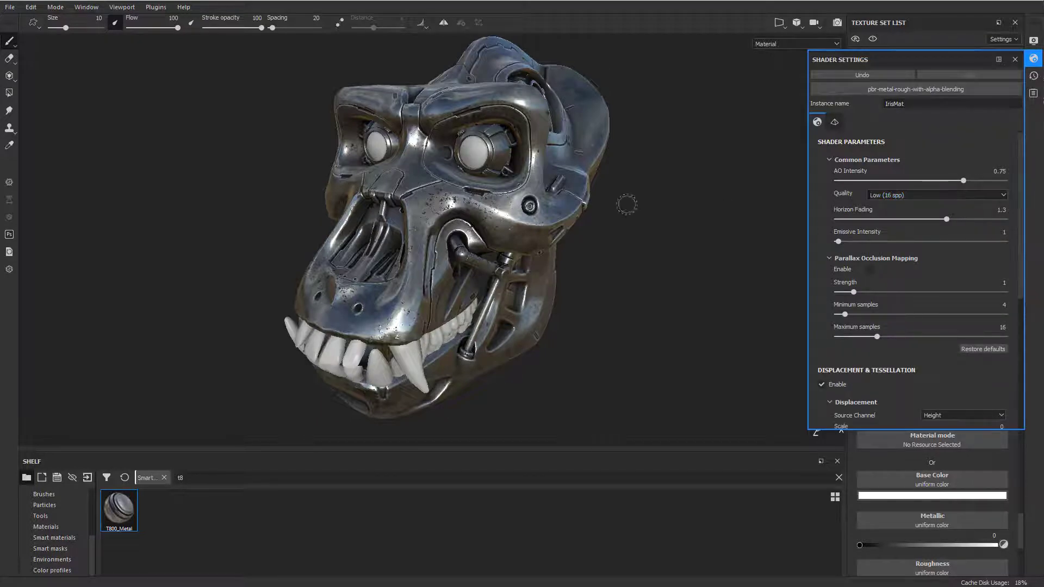
pyautogui.moveTo(957, 138)
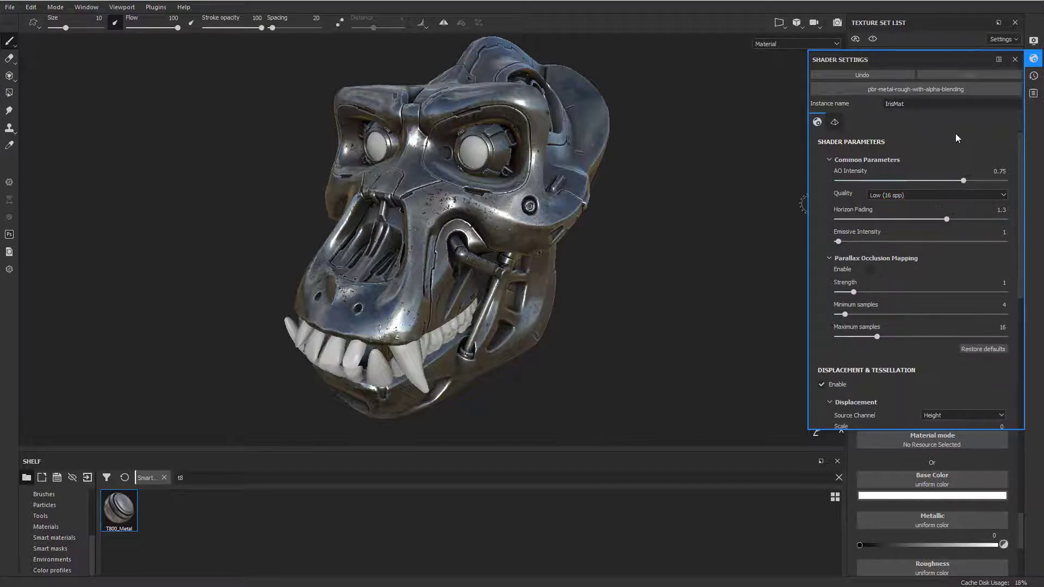
pyautogui.click(1014, 60)
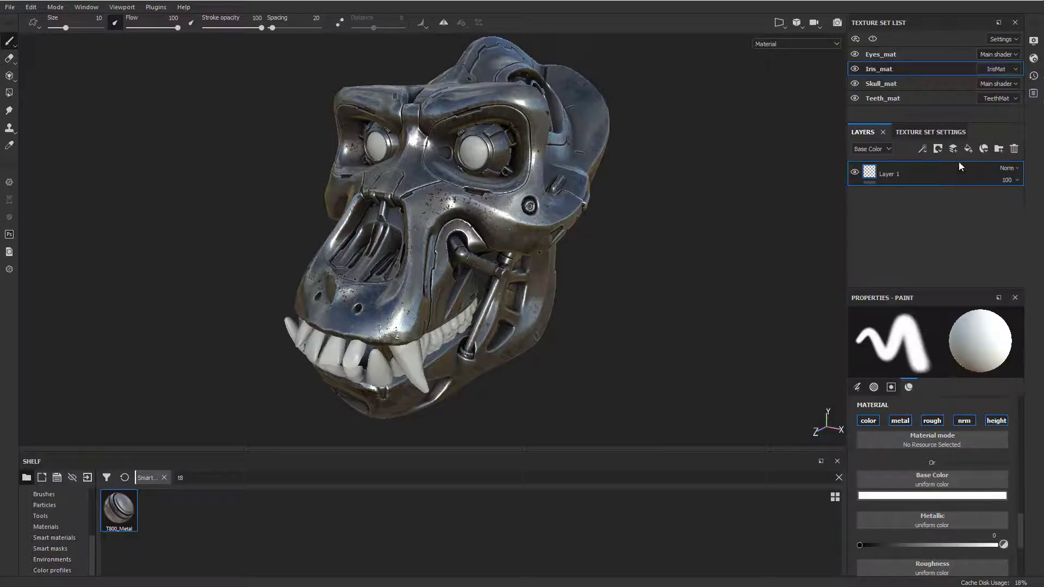
# - Add an Opacity channel to the Iris_mat texture set
pyautogui.click(931, 132)
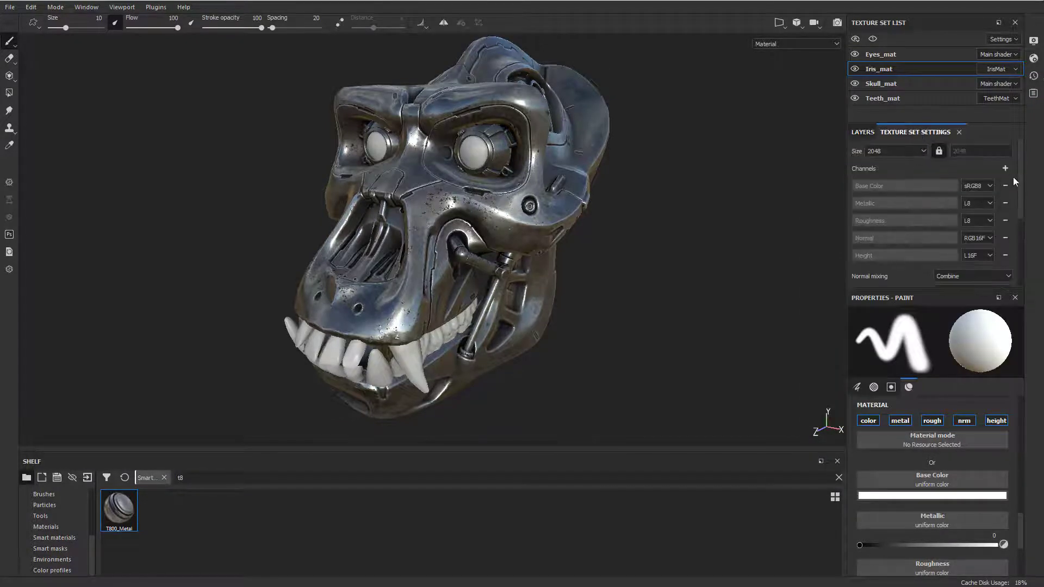
pyautogui.click(1005, 168)
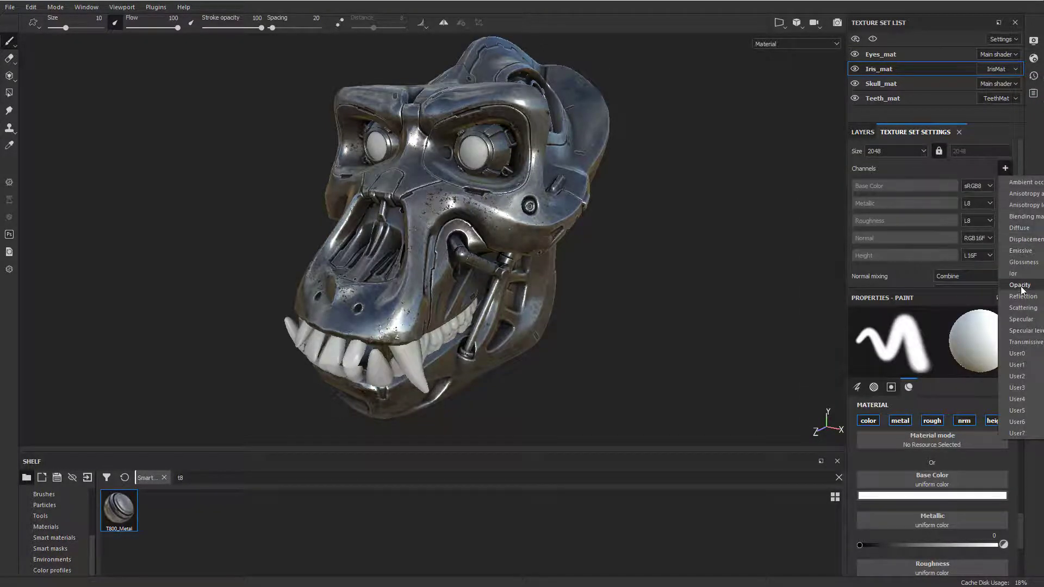
pyautogui.click(1020, 285)
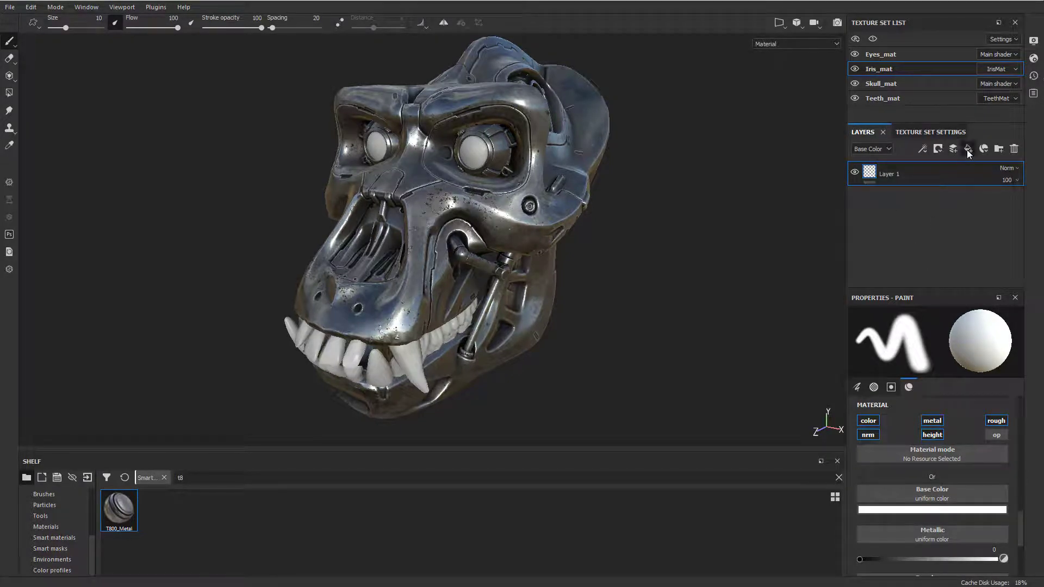
# - Add an Opacity fill layer affecting only op, with opacity around 0.37
pyautogui.click(967, 149)
pyautogui.write('Opacity')
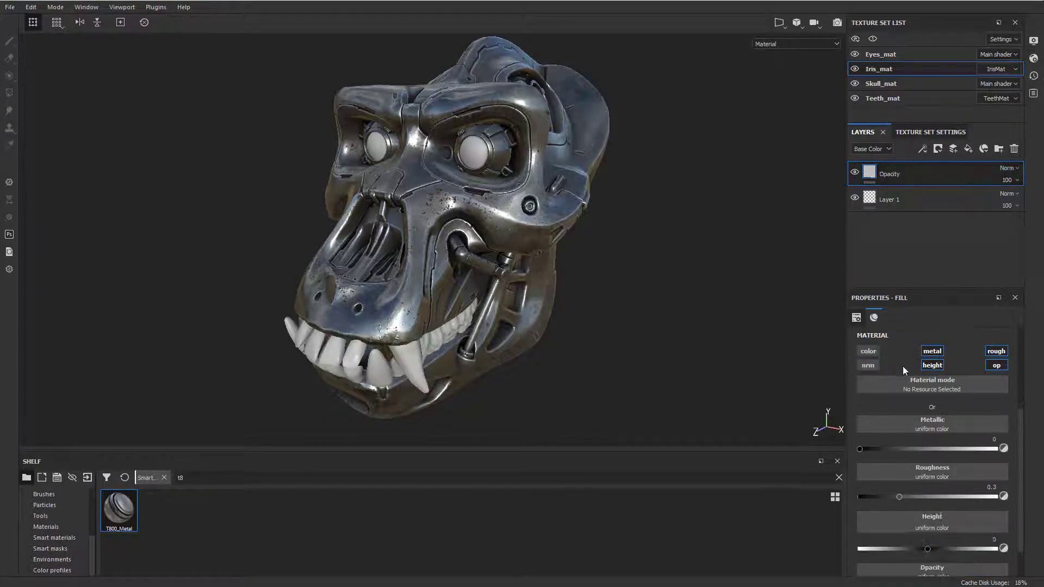
pyautogui.click(996, 364)
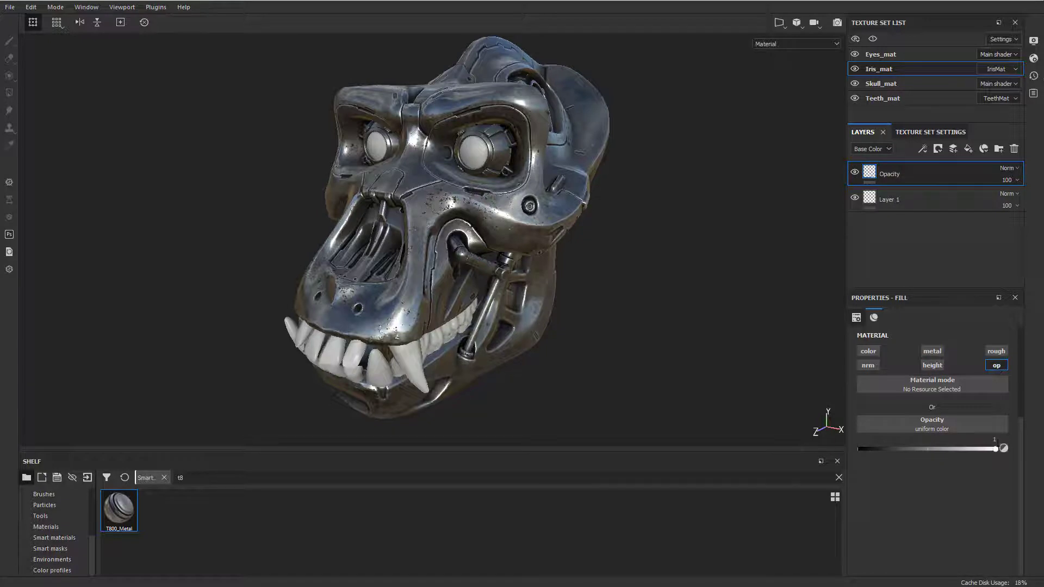
pyautogui.moveTo(1005, 448); pyautogui.dragTo(860, 448)
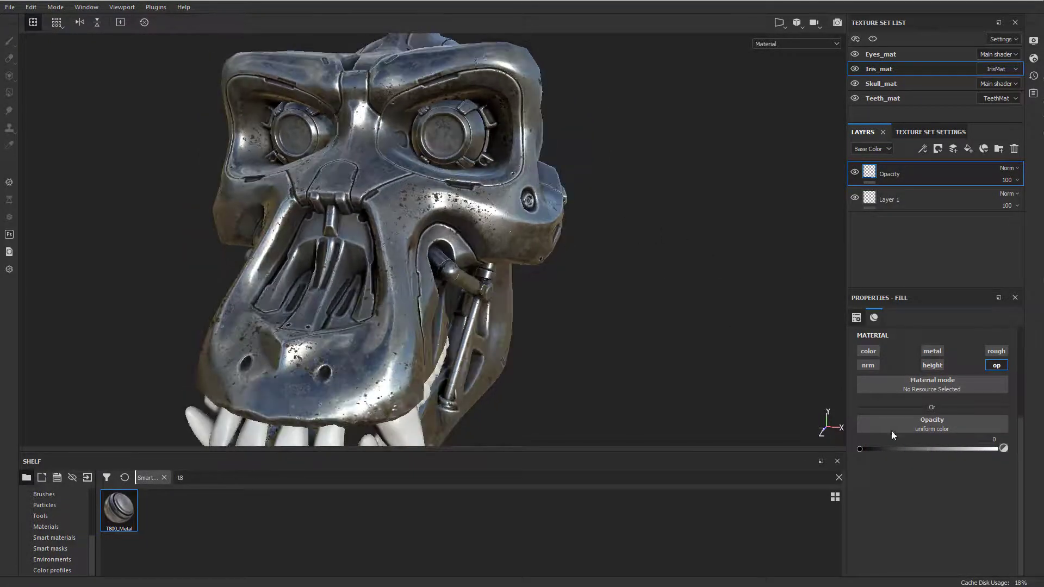
pyautogui.moveTo(860, 448); pyautogui.dragTo(915, 448)
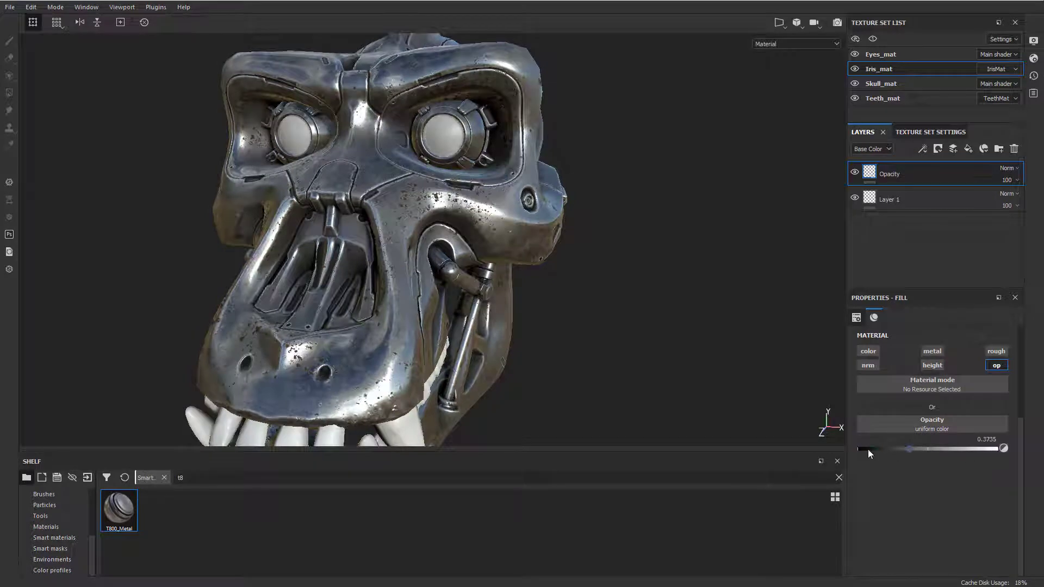
pyautogui.moveTo(915, 448); pyautogui.dragTo(1005, 448)
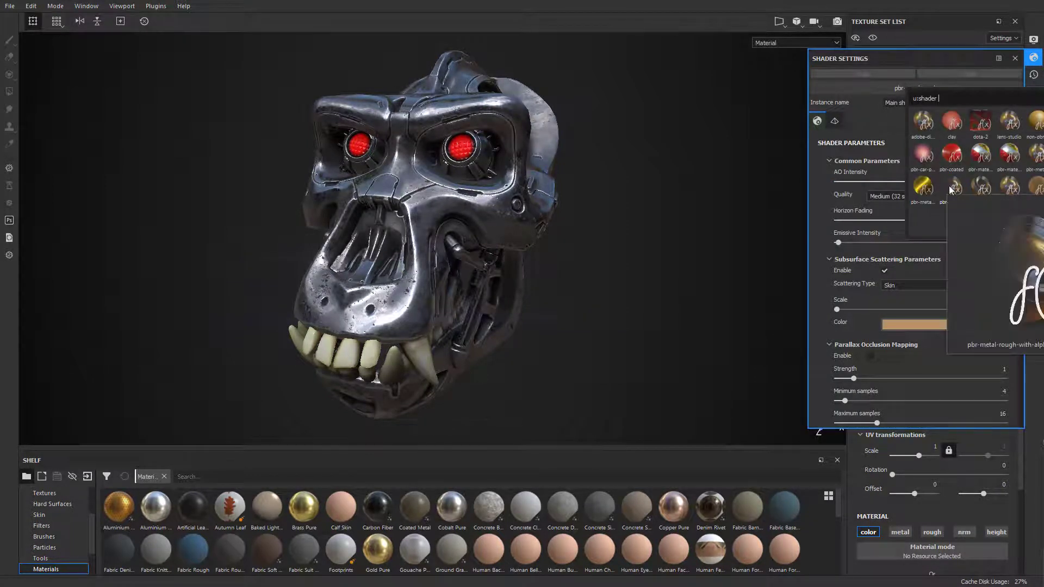
# - Give Skull_mat the alpha-blending metal-rough shader and add an Opacity channel
pyautogui.click(923, 186)
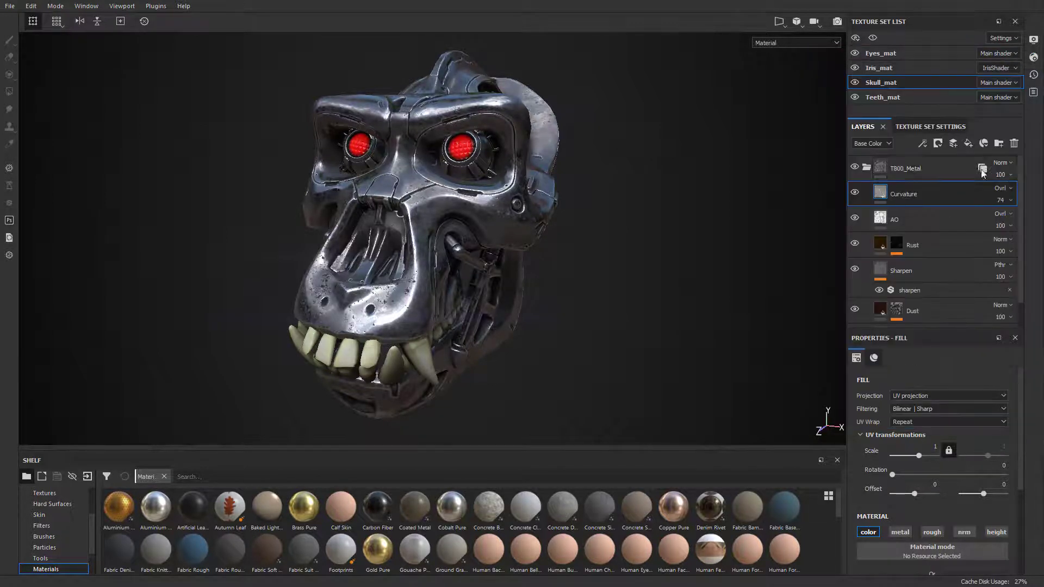
pyautogui.click(1007, 163)
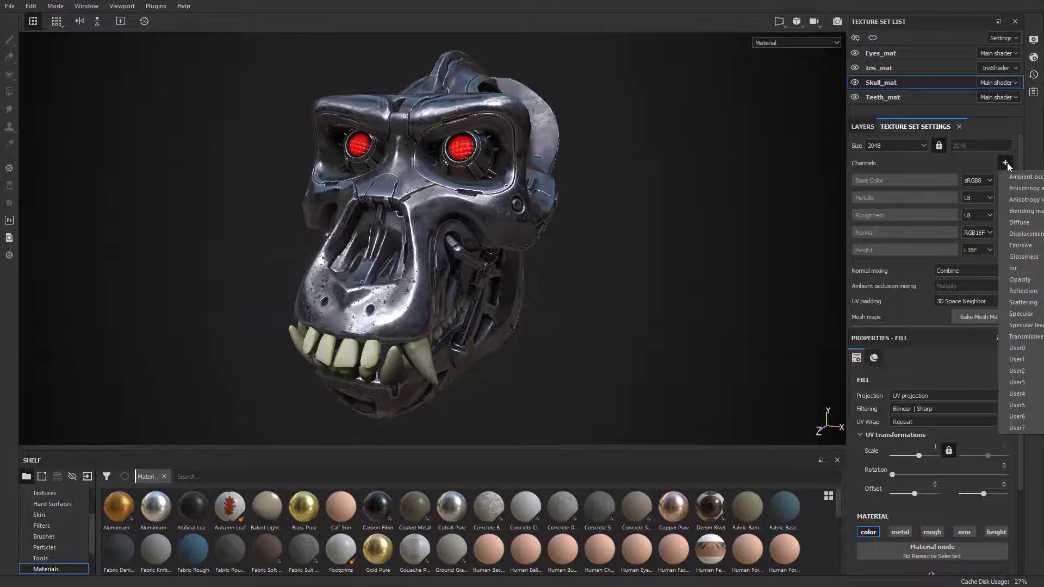
pyautogui.click(1019, 278)
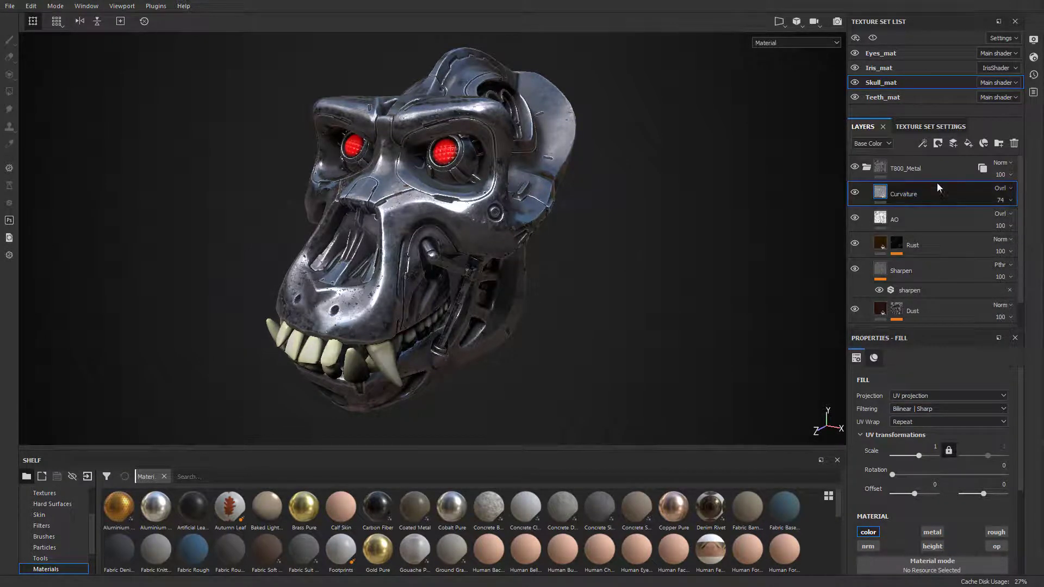
pyautogui.click(905, 168)
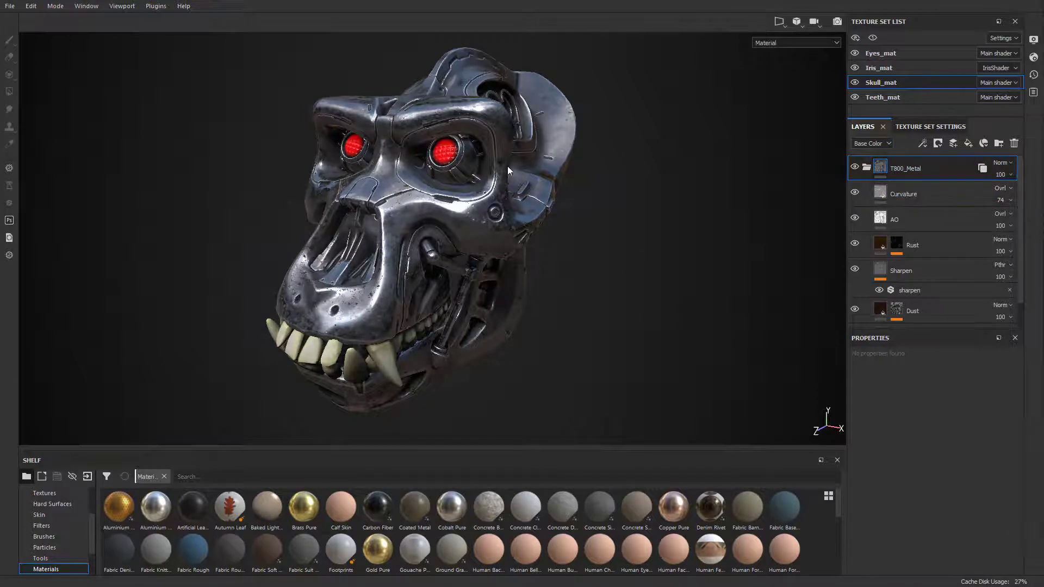
# - Add a fill layer to Skull_mat affecting only opacity, with Opacity set to 0
pyautogui.click(967, 143)
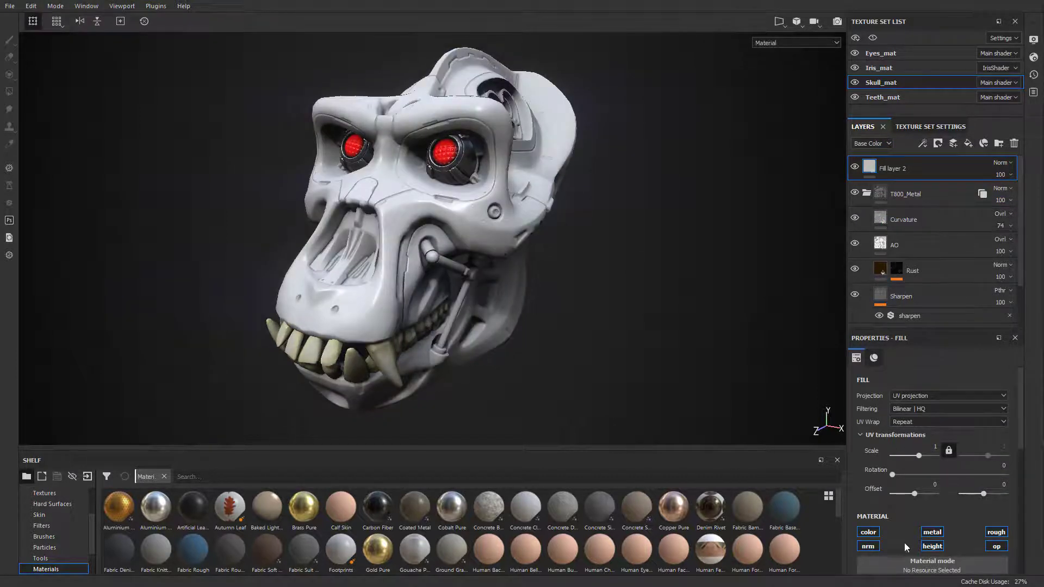
pyautogui.click(996, 546)
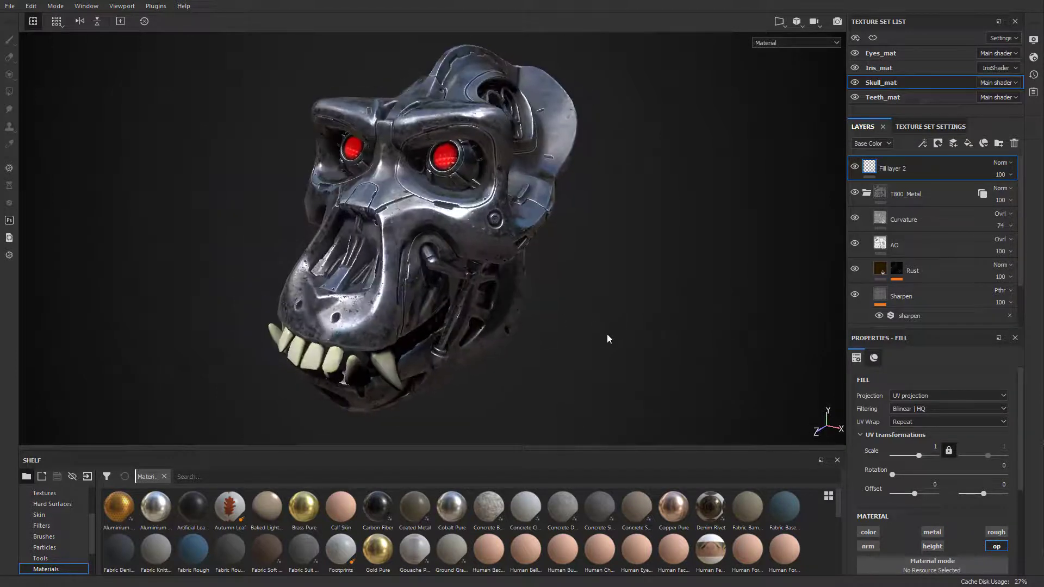
pyautogui.moveTo(608, 338); pyautogui.dragTo(543, 269)
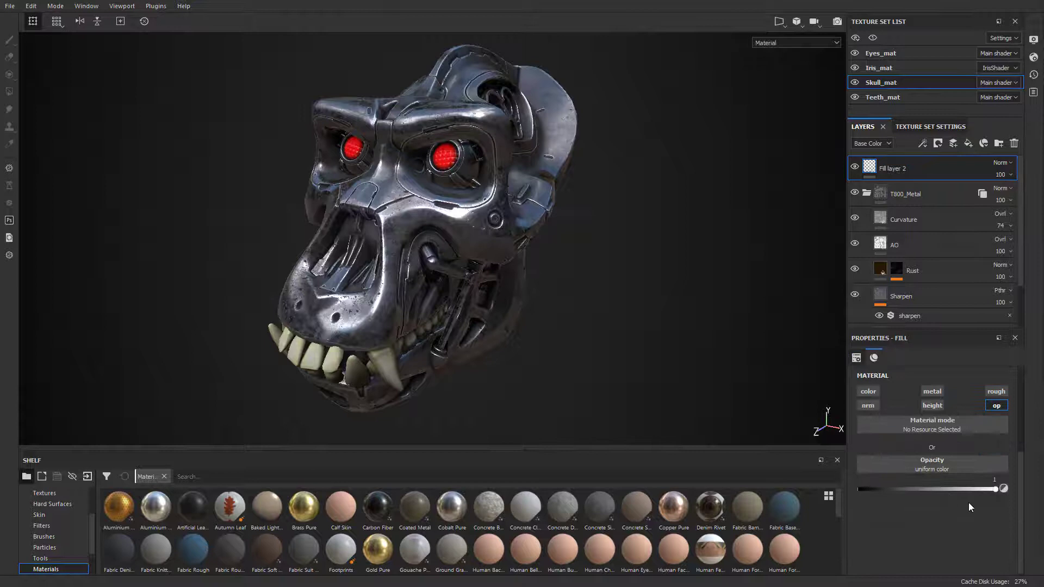
pyautogui.moveTo(994, 489); pyautogui.dragTo(859, 489)
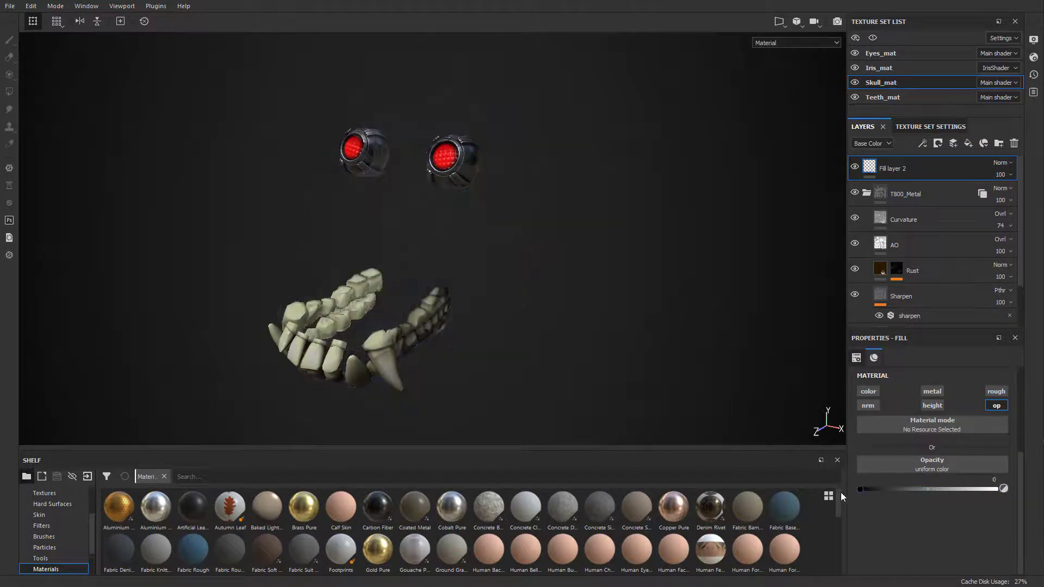
# - Give Fill layer 2 a black mask and add a Metal Edge Wear generator to it
pyautogui.rightClick(905, 168)
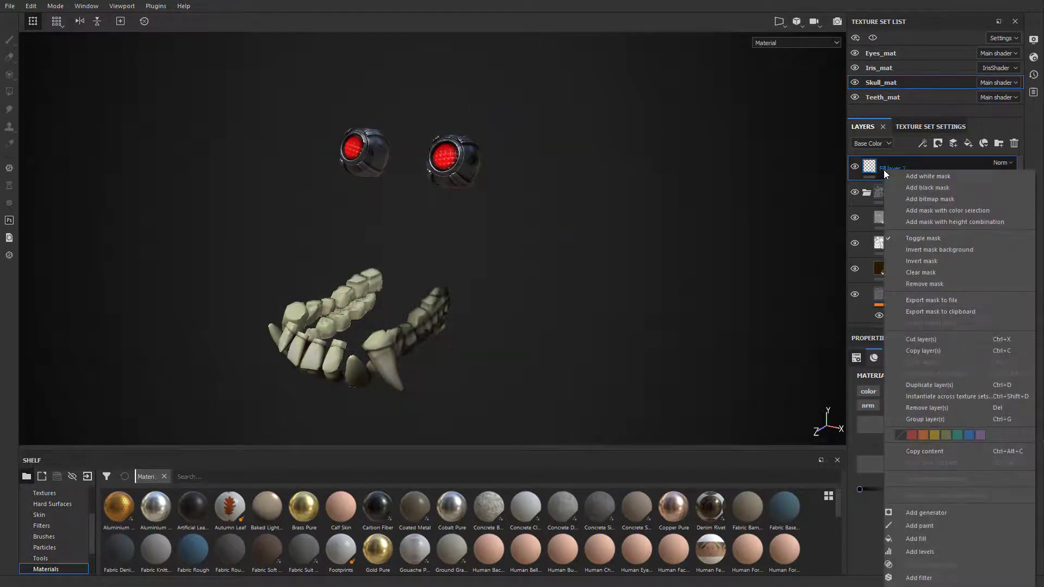
pyautogui.click(926, 187)
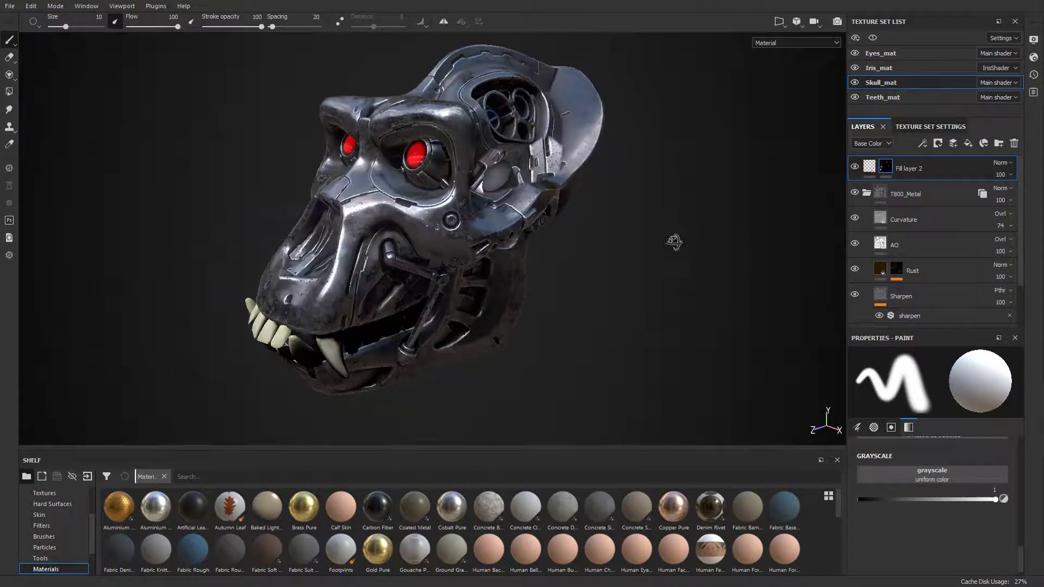
pyautogui.rightClick(886, 168)
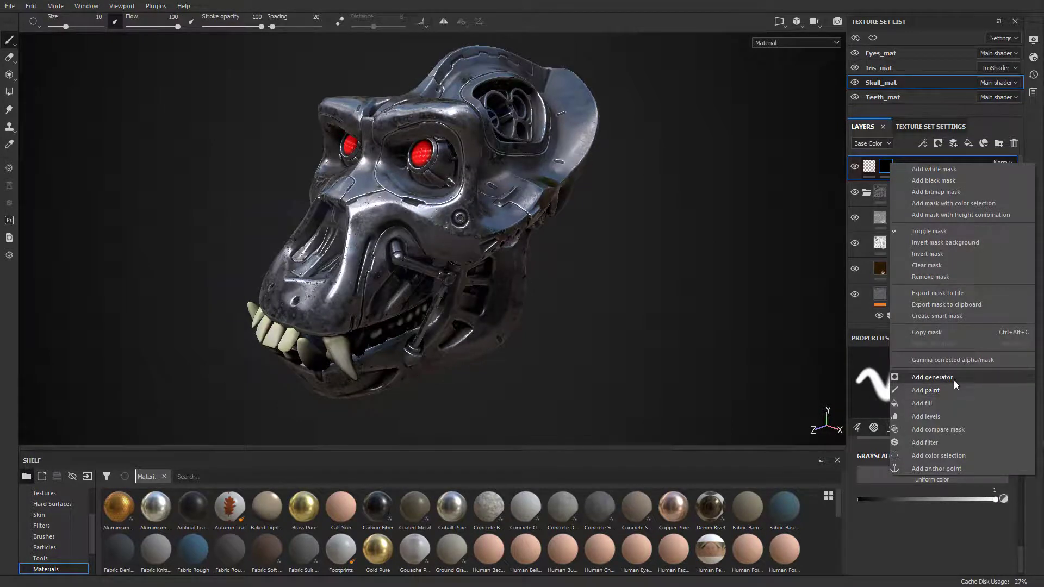
pyautogui.click(931, 377)
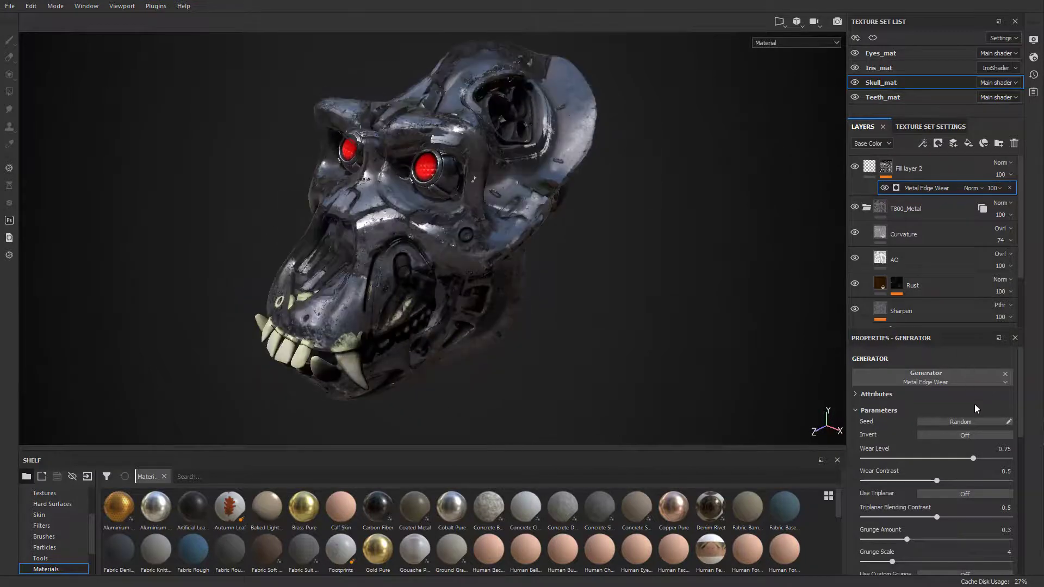
# - Turn Invert on for the Metal Edge Wear generator and orbit to check the wireframe
pyautogui.click(963, 434)
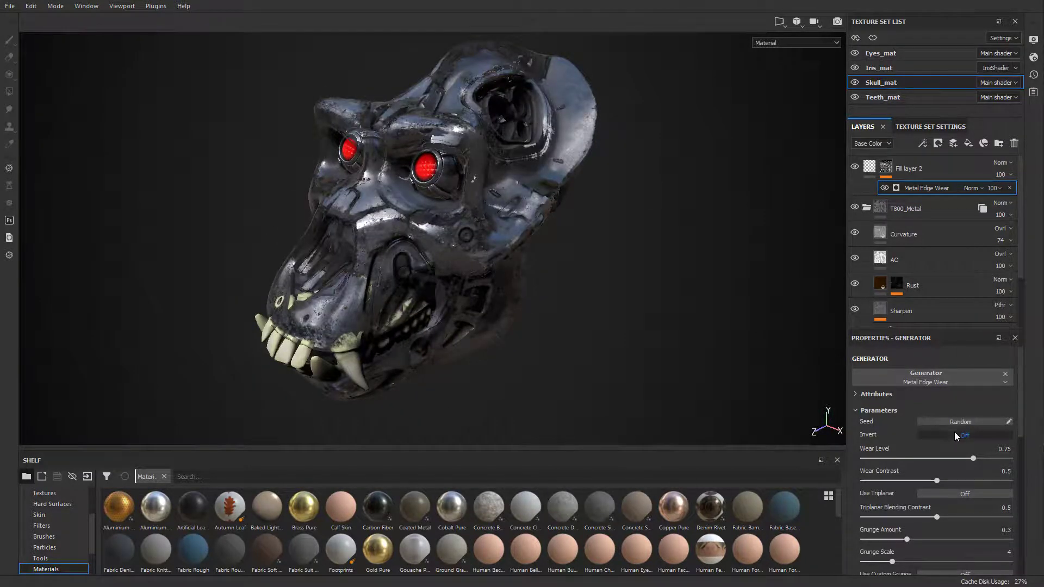
pyautogui.click(963, 434)
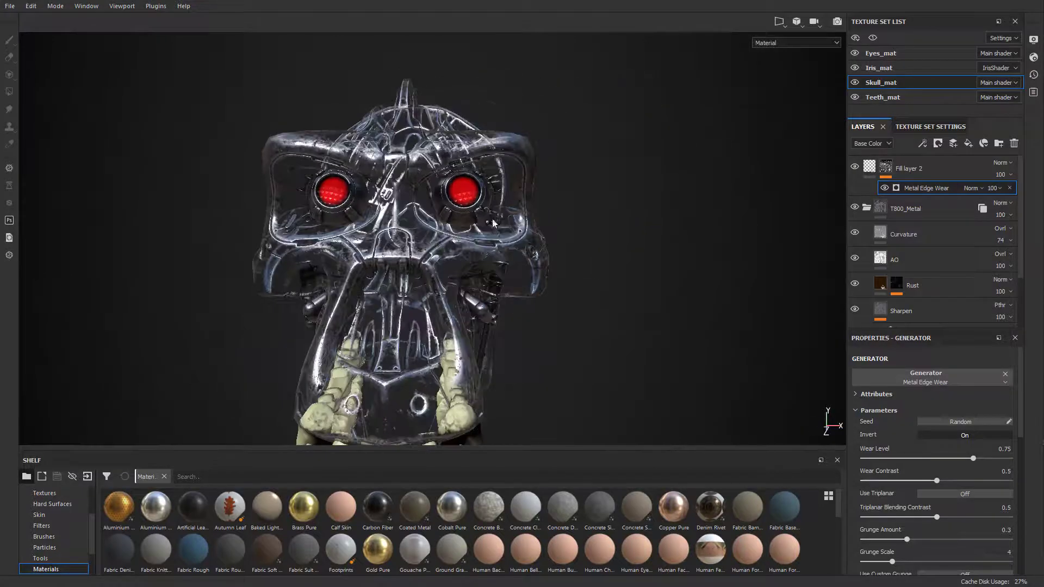
pyautogui.moveTo(493, 223); pyautogui.dragTo(656, 208)
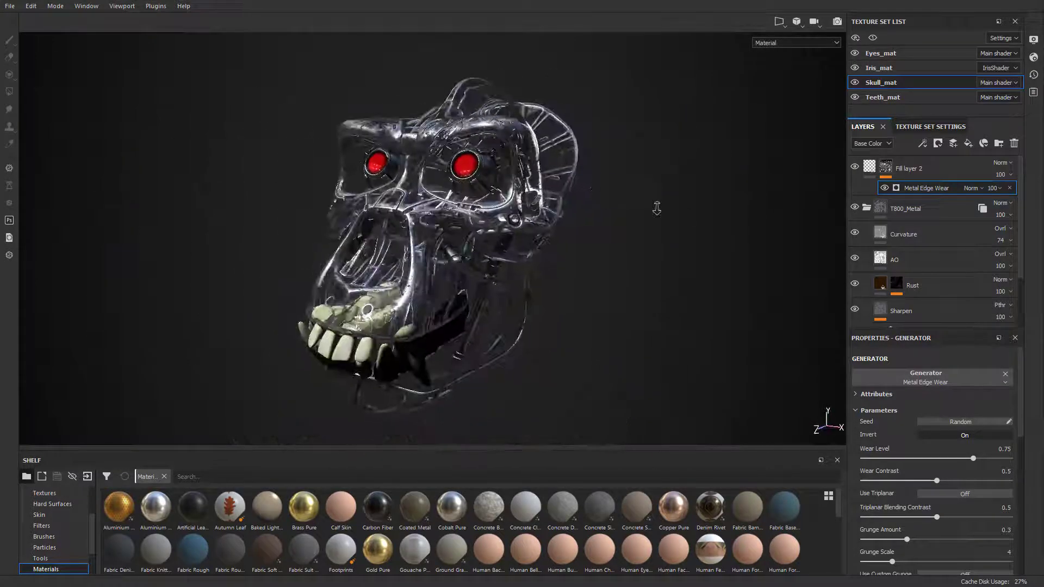
pyautogui.moveTo(656, 208); pyautogui.dragTo(605, 229)
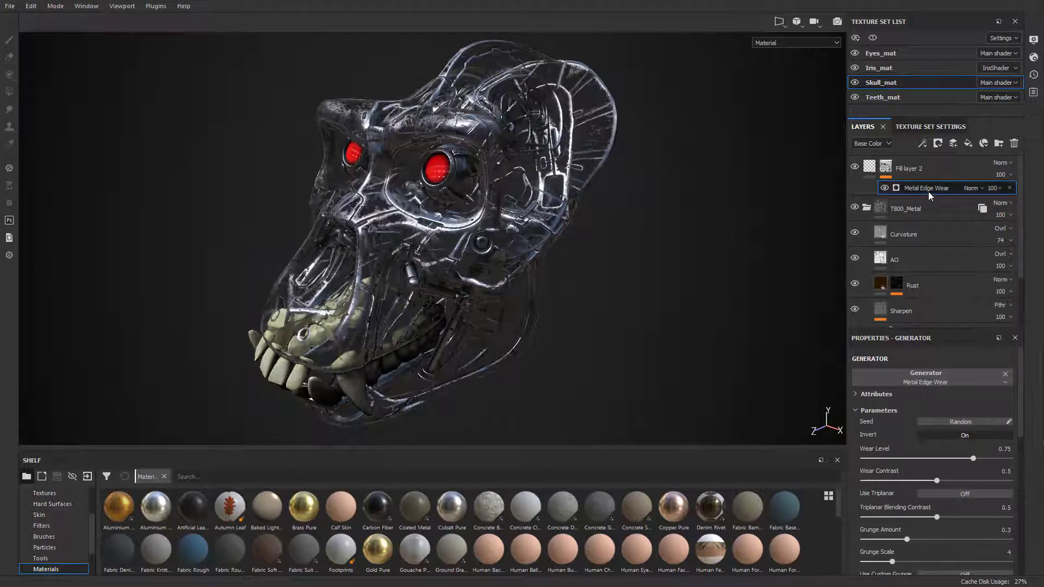
# - Add a Paint effect above Metal Edge Wear in Fill layer 2's opacity mask
pyautogui.rightClick(925, 187)
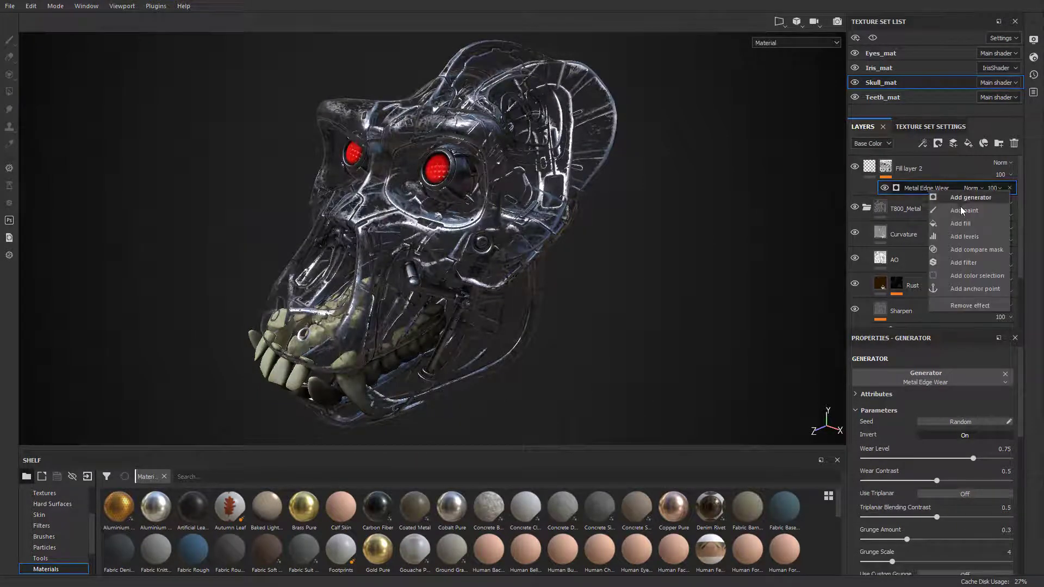
pyautogui.click(961, 210)
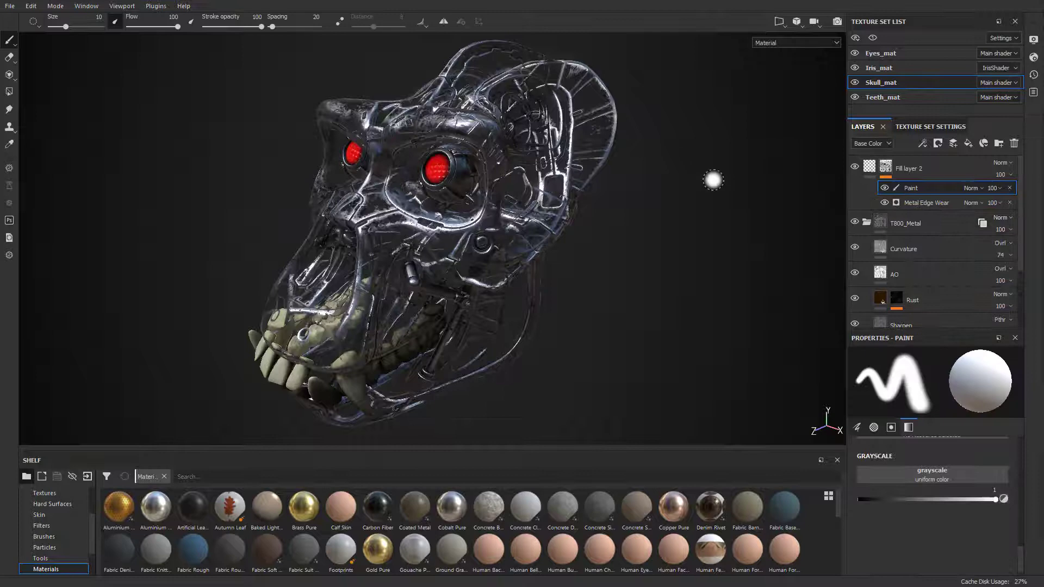